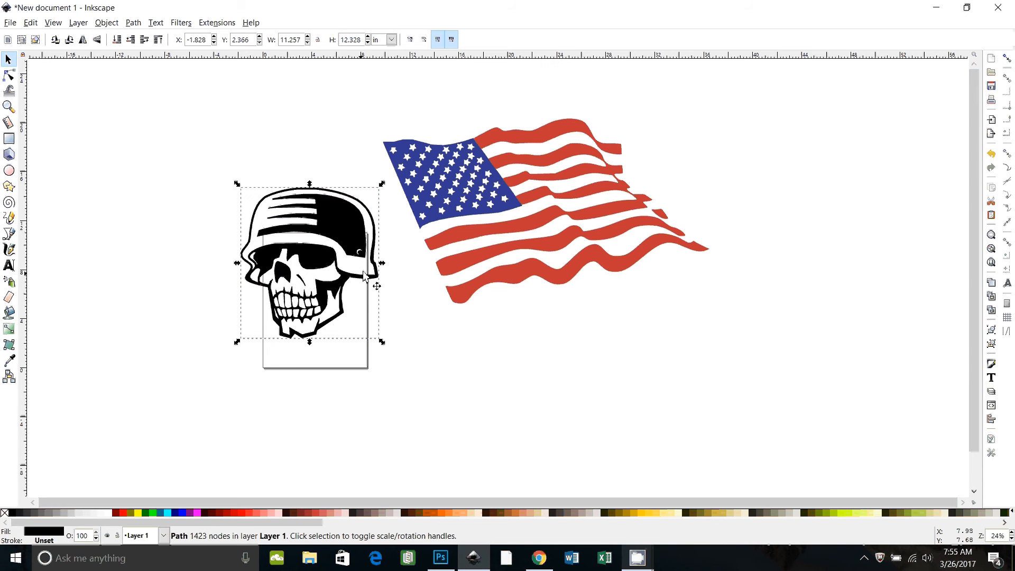
{"action": "mouse_move", "coordinate": [398, 304]}
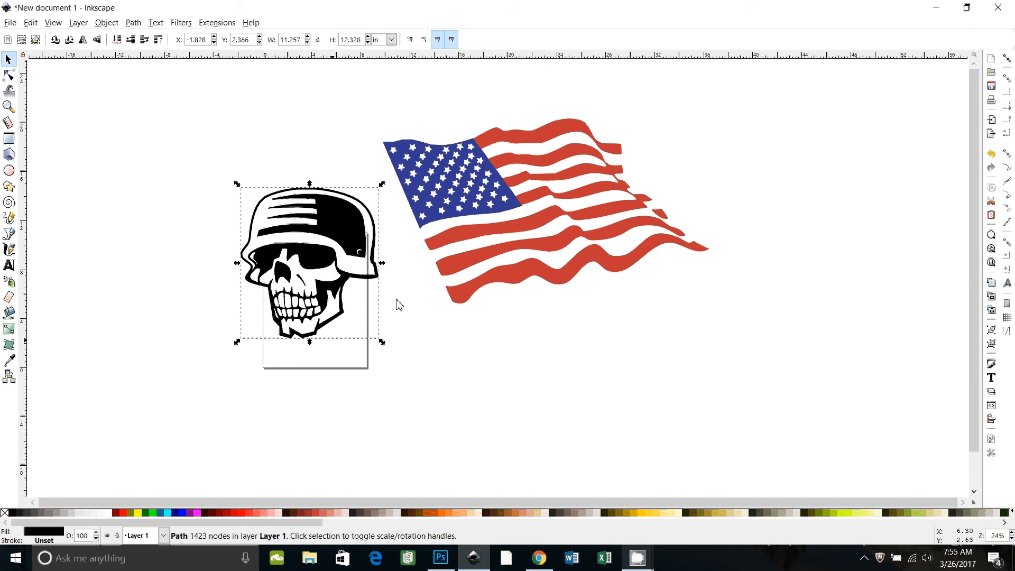
{"action": "mouse_move", "coordinate": [506, 204]}
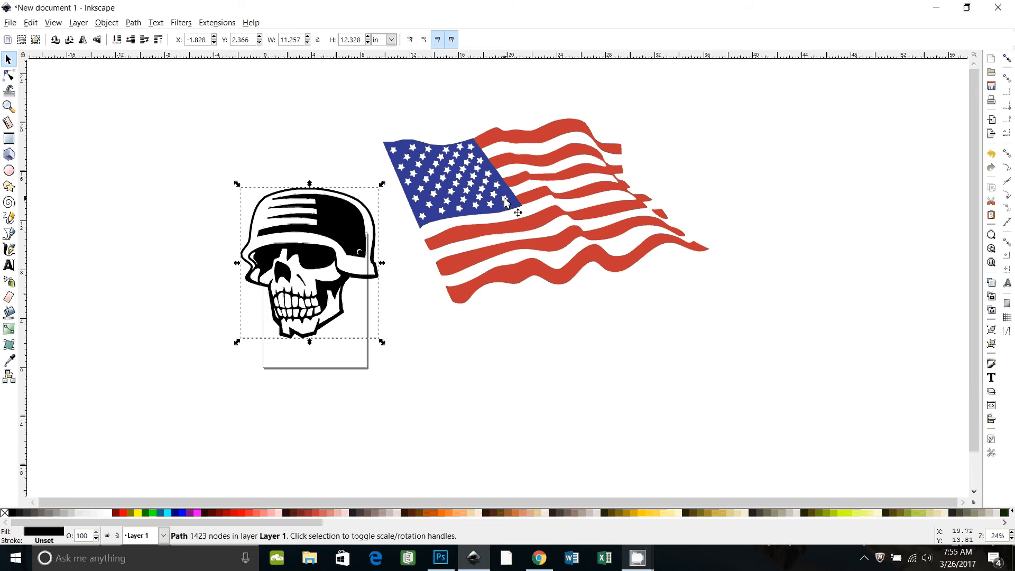
Clear the selection and briefly review the Trace Bitmap settings before closing them
{"action": "left_click", "coordinate": [518, 165]}
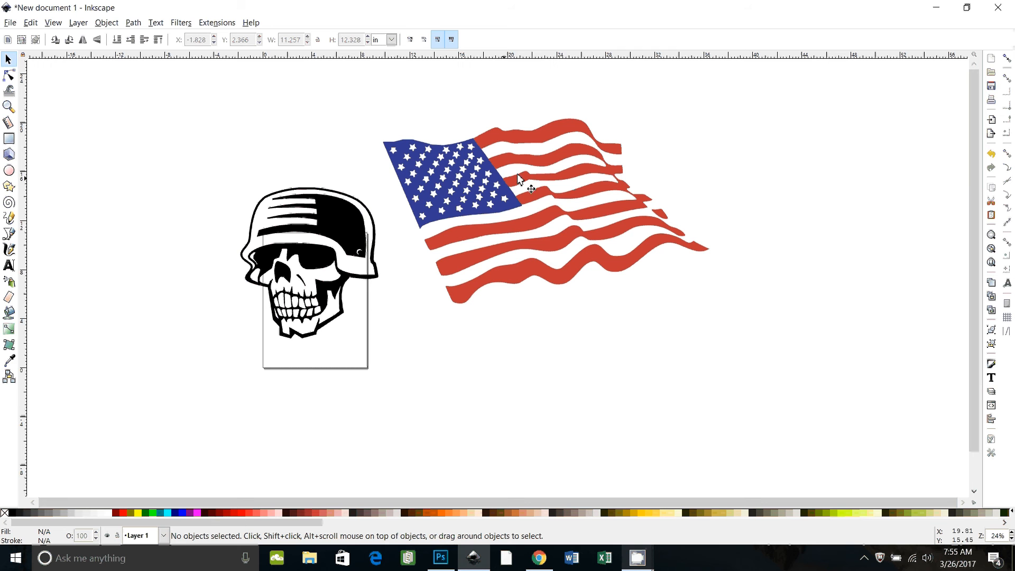
{"action": "mouse_move", "coordinate": [524, 216]}
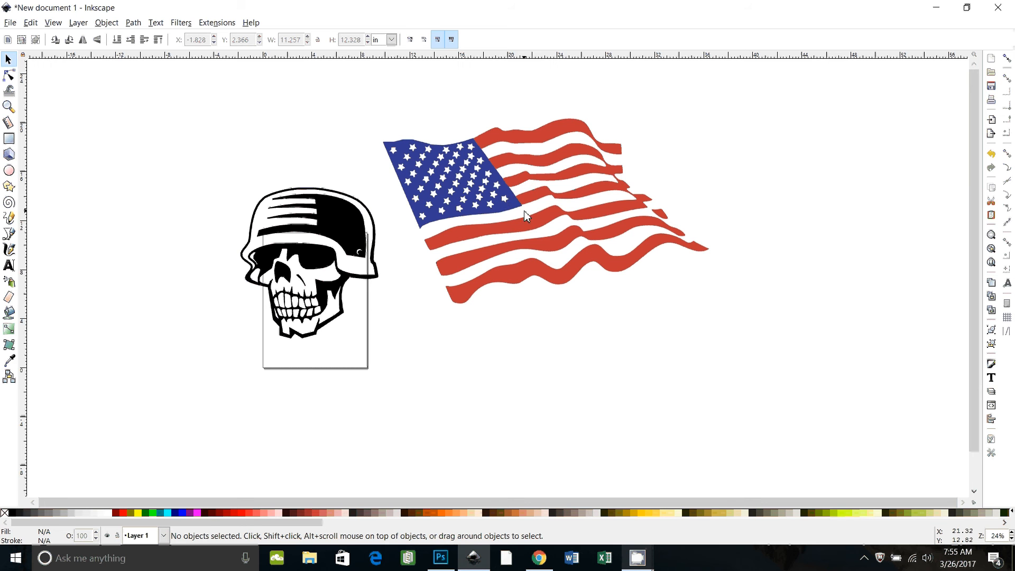
{"action": "mouse_move", "coordinate": [510, 374]}
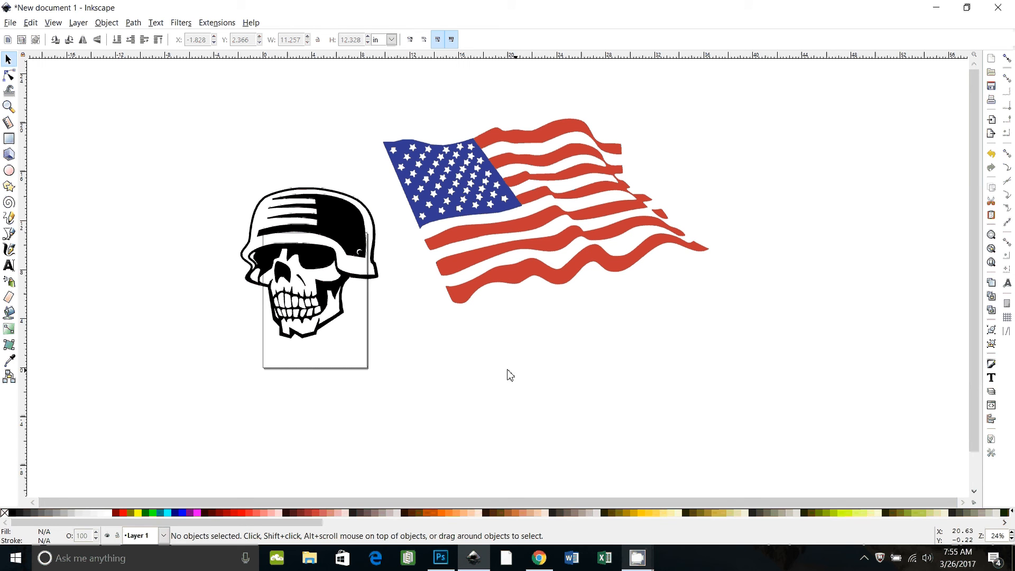
{"action": "mouse_move", "coordinate": [497, 356]}
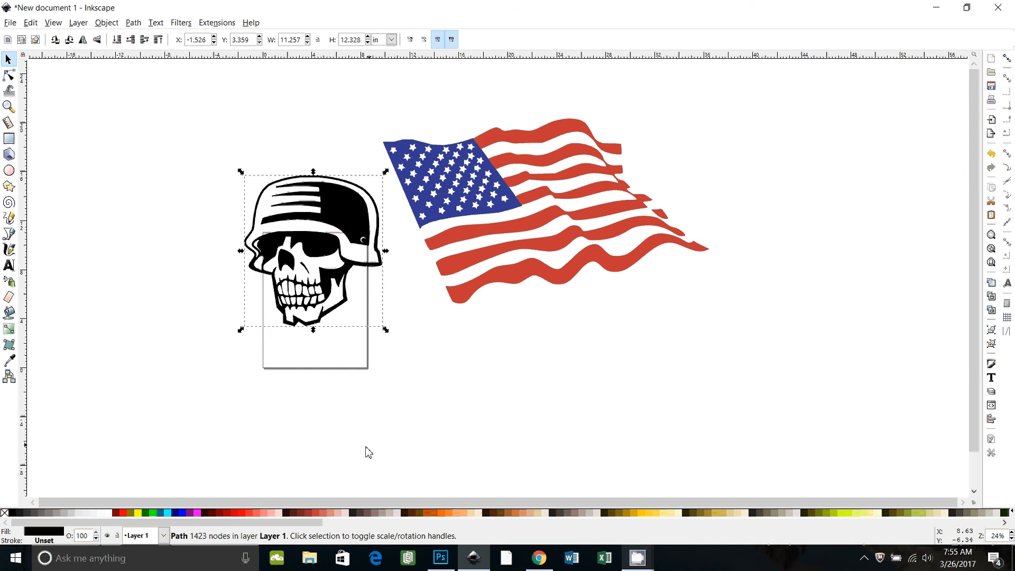
{"action": "left_click", "coordinate": [134, 22]}
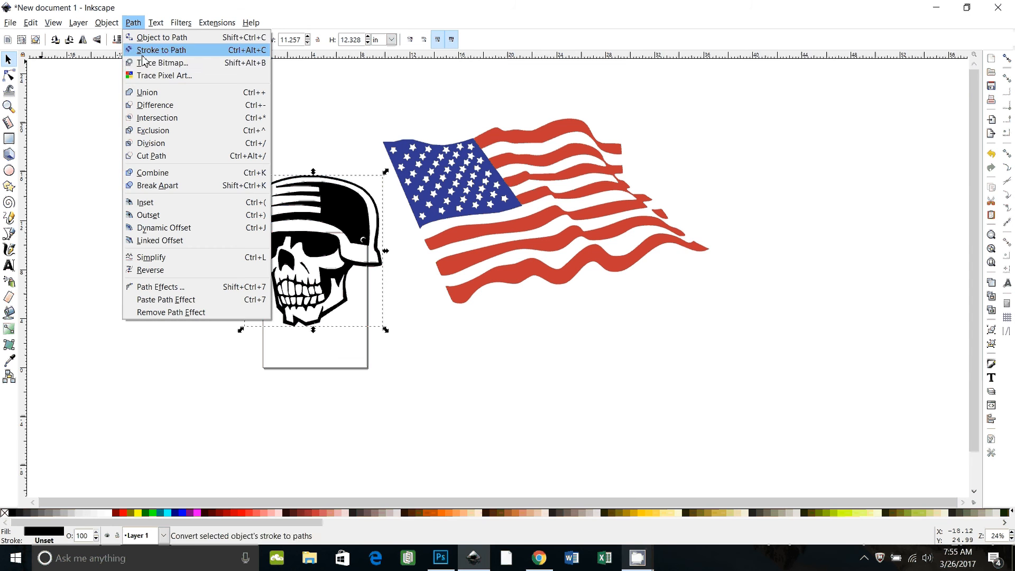
{"action": "left_click", "coordinate": [165, 62]}
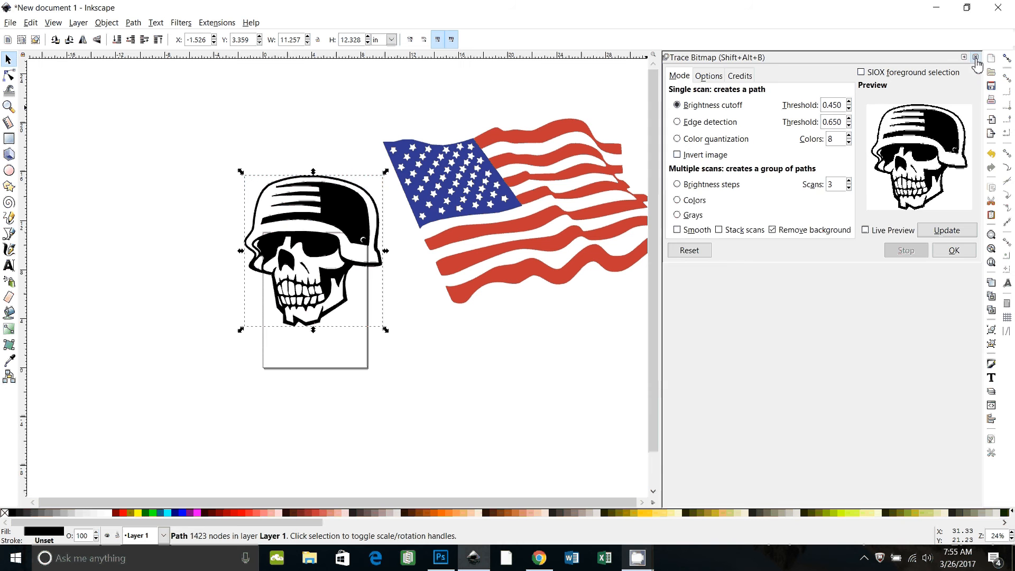
{"action": "left_click", "coordinate": [976, 58]}
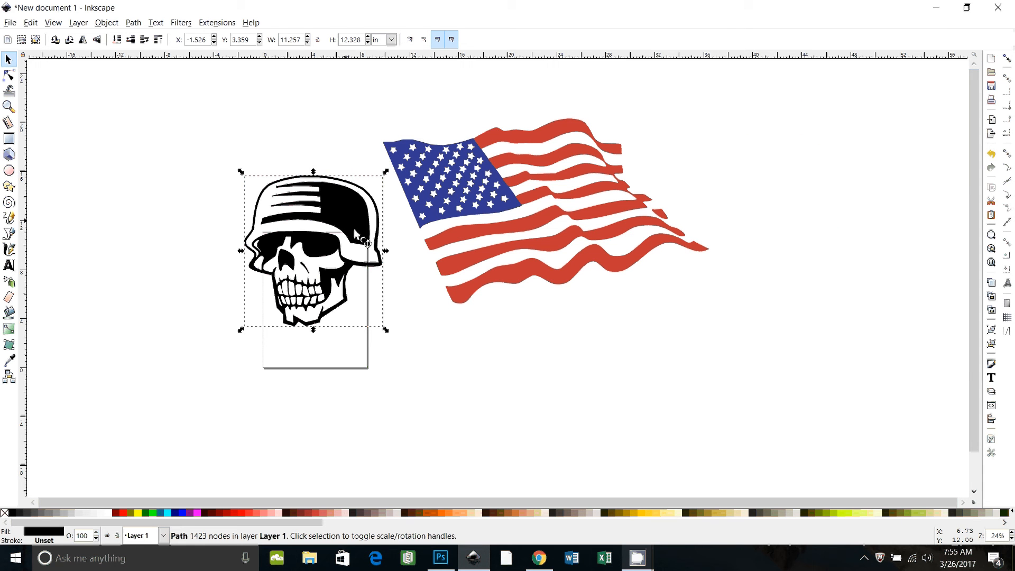
Move the skull outline beside the flag, then place it over the star field and stripes
{"action": "left_click_drag", "start_coordinate": [314, 253], "coordinate": [803, 201]}
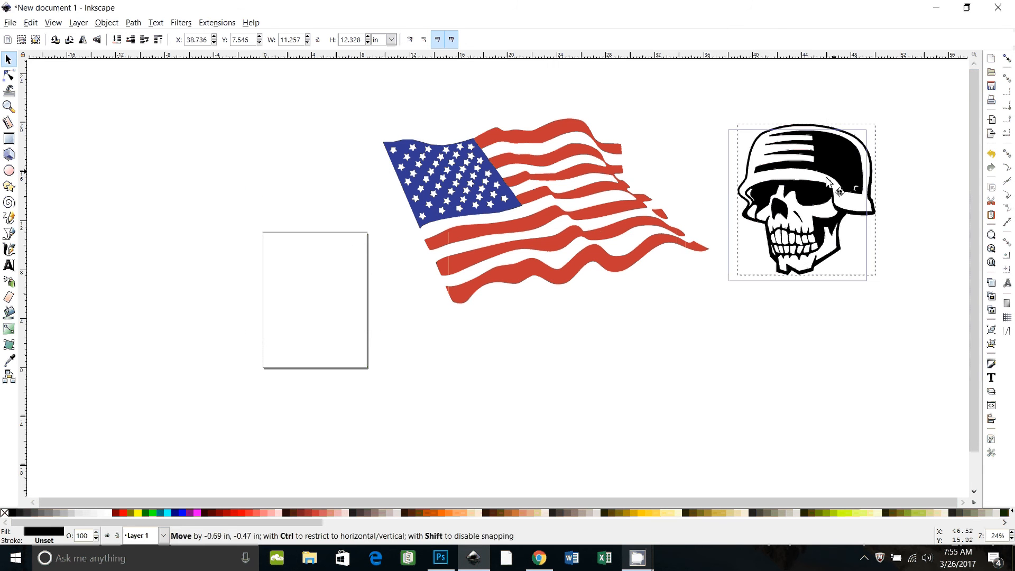
{"action": "left_click_drag", "start_coordinate": [829, 191], "coordinate": [786, 223]}
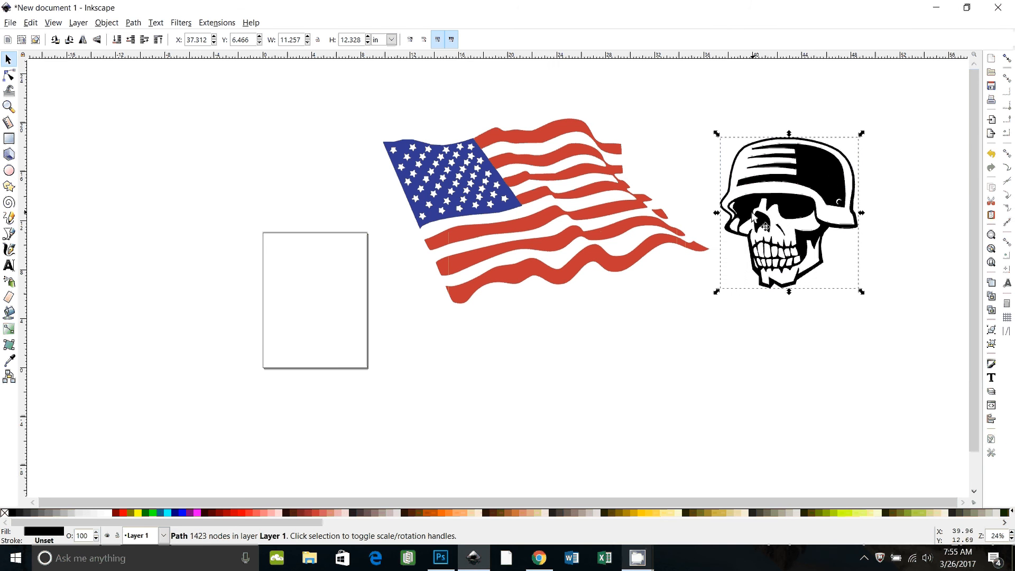
{"action": "mouse_move", "coordinate": [643, 264]}
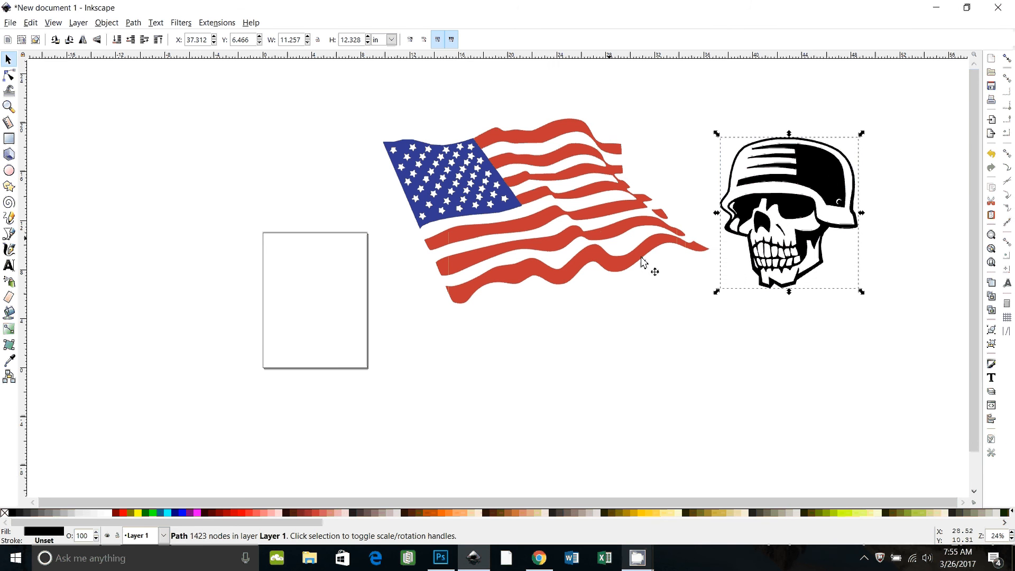
{"action": "mouse_move", "coordinate": [546, 259]}
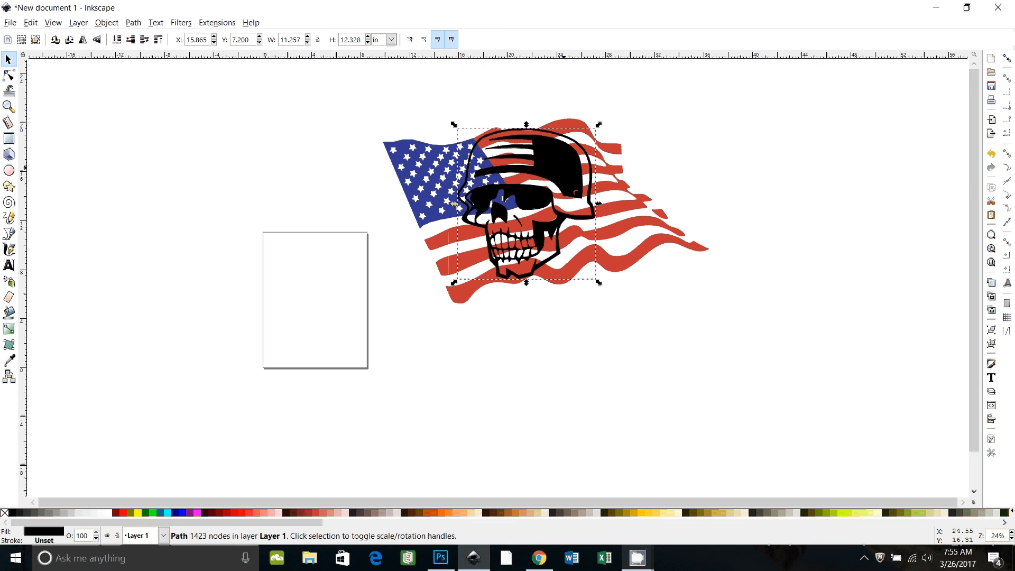
{"action": "mouse_move", "coordinate": [560, 163]}
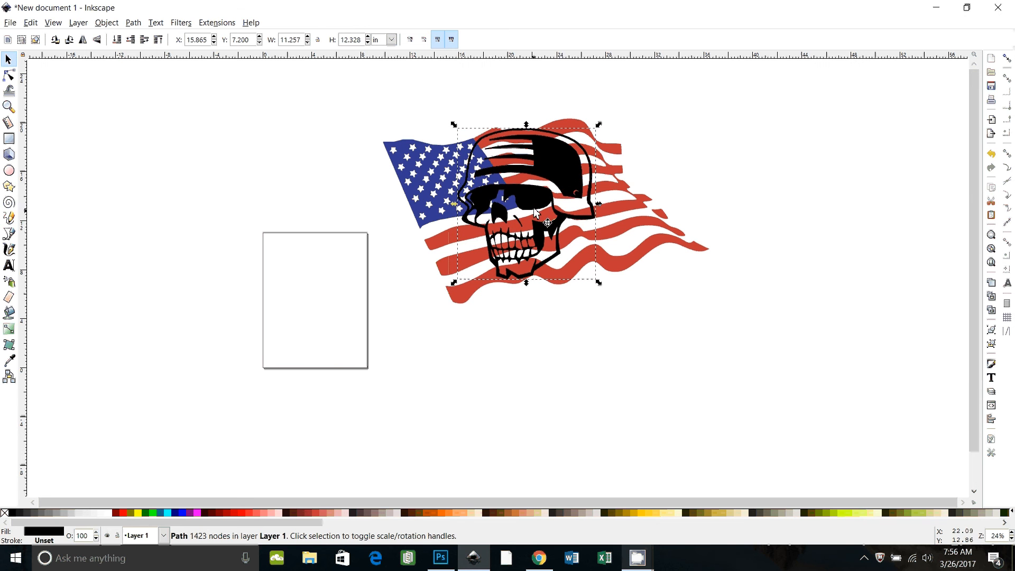
{"action": "mouse_move", "coordinate": [442, 177]}
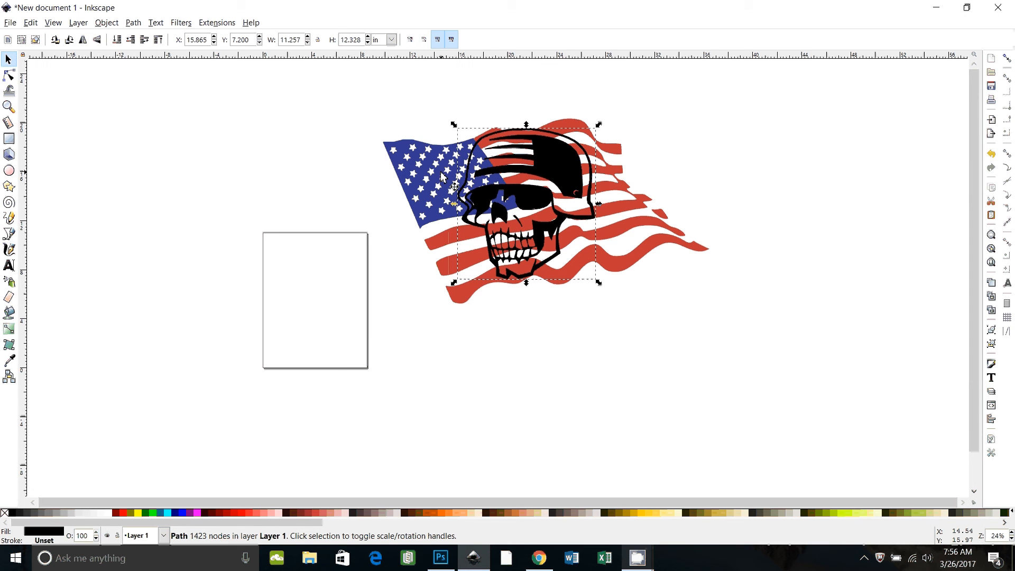
{"action": "mouse_move", "coordinate": [745, 255]}
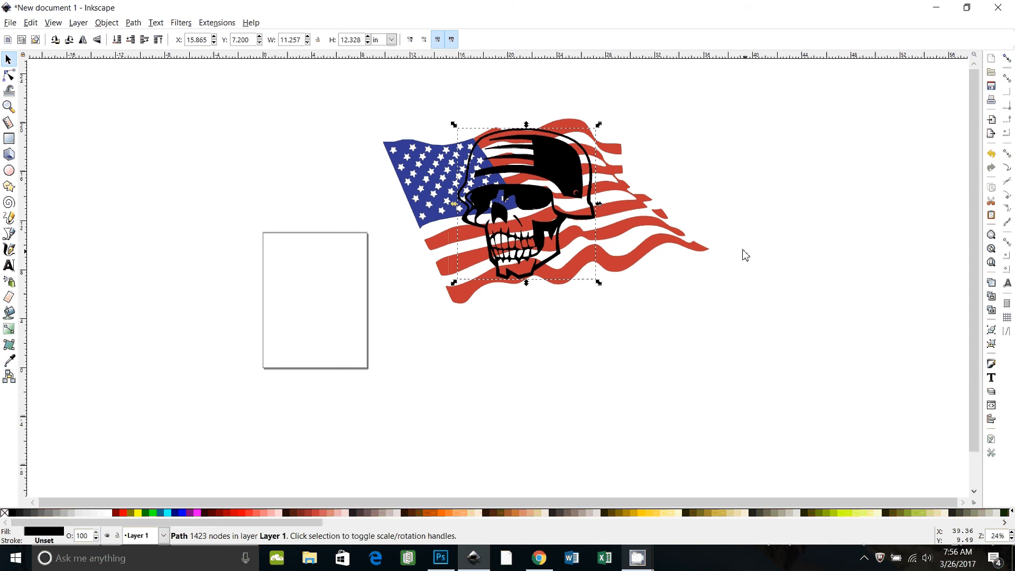
{"action": "mouse_move", "coordinate": [584, 193]}
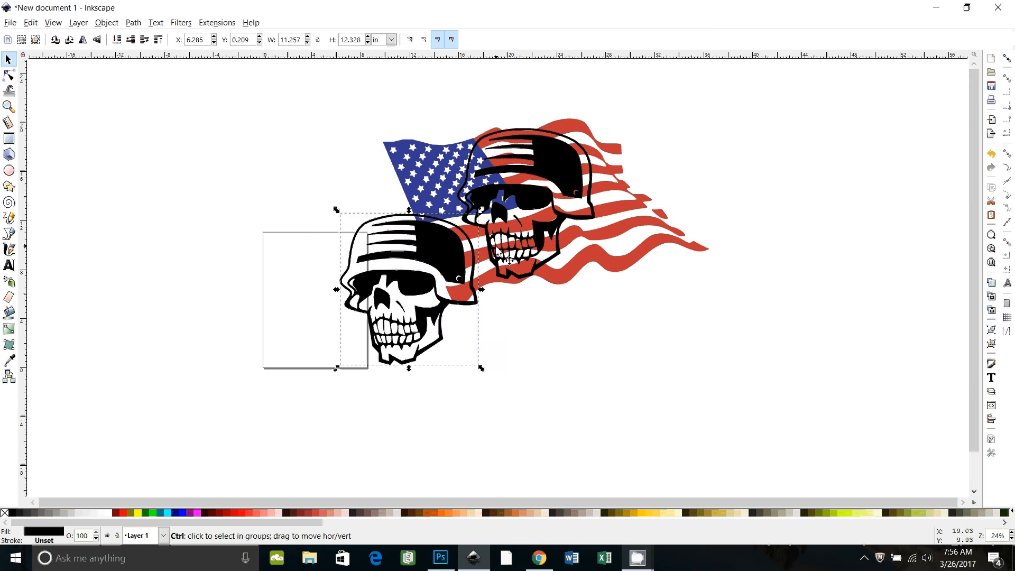
{"action": "left_click_drag", "start_coordinate": [408, 298], "coordinate": [524, 201]}
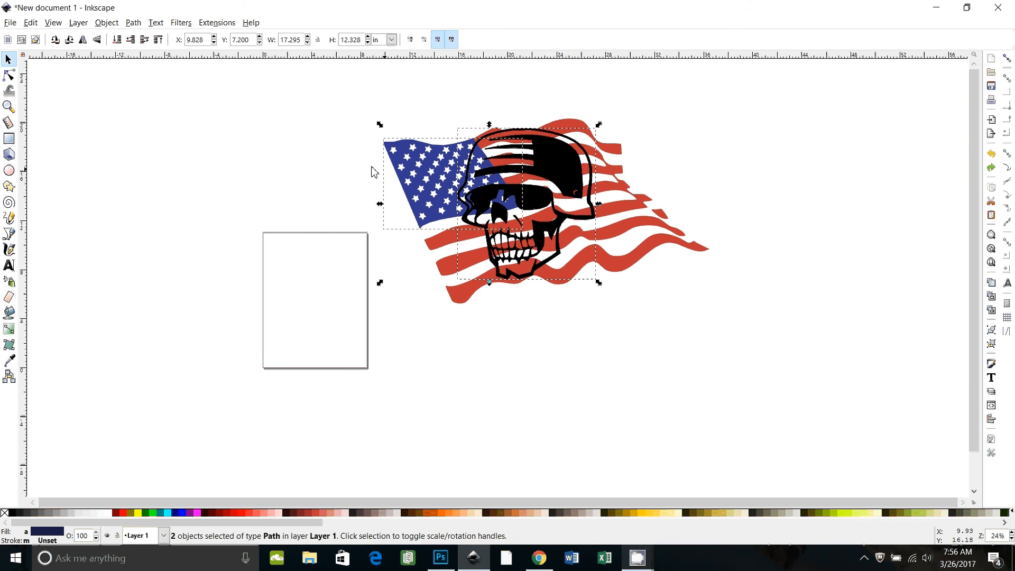
Try boolean path operations on skull and flag, then keep a spare skull copy to the right
{"action": "left_click", "coordinate": [133, 22]}
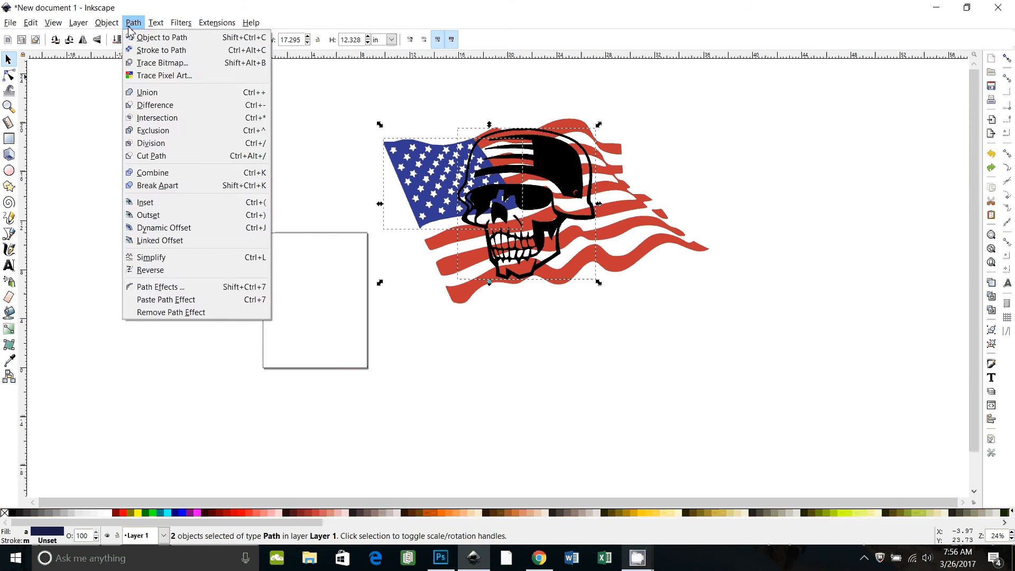
{"action": "left_click", "coordinate": [155, 104]}
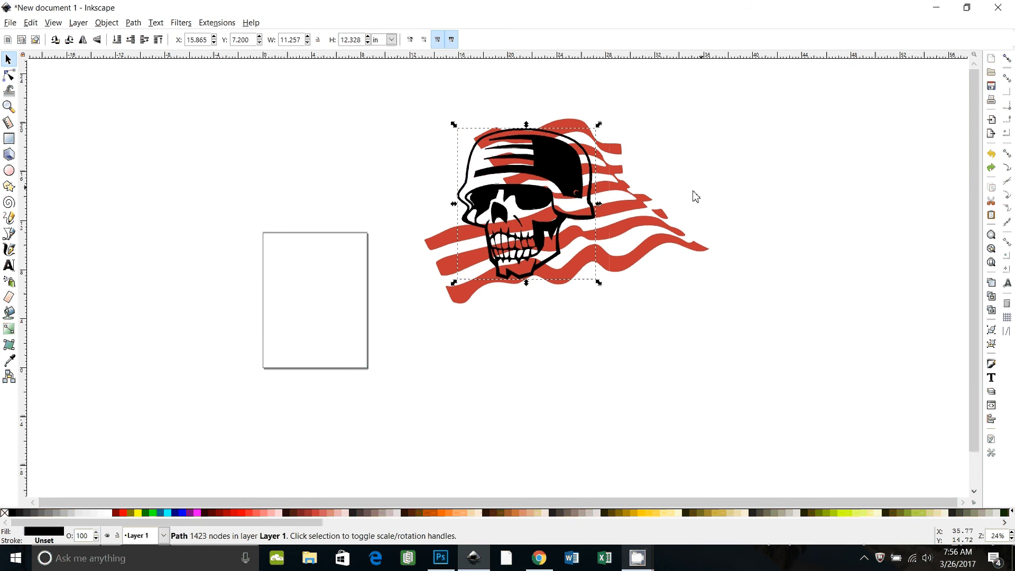
{"action": "mouse_move", "coordinate": [673, 213]}
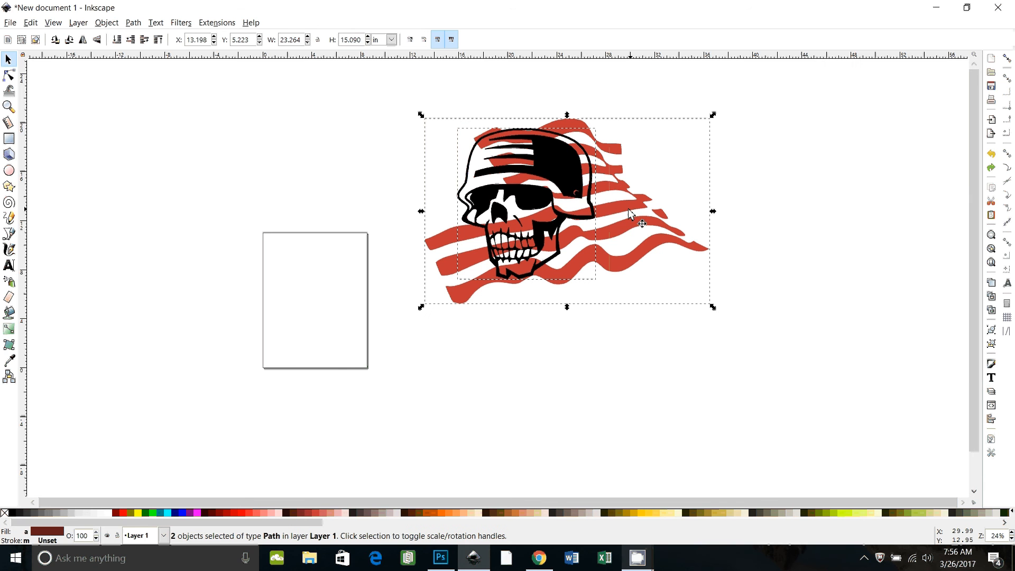
{"action": "left_click", "coordinate": [105, 22]}
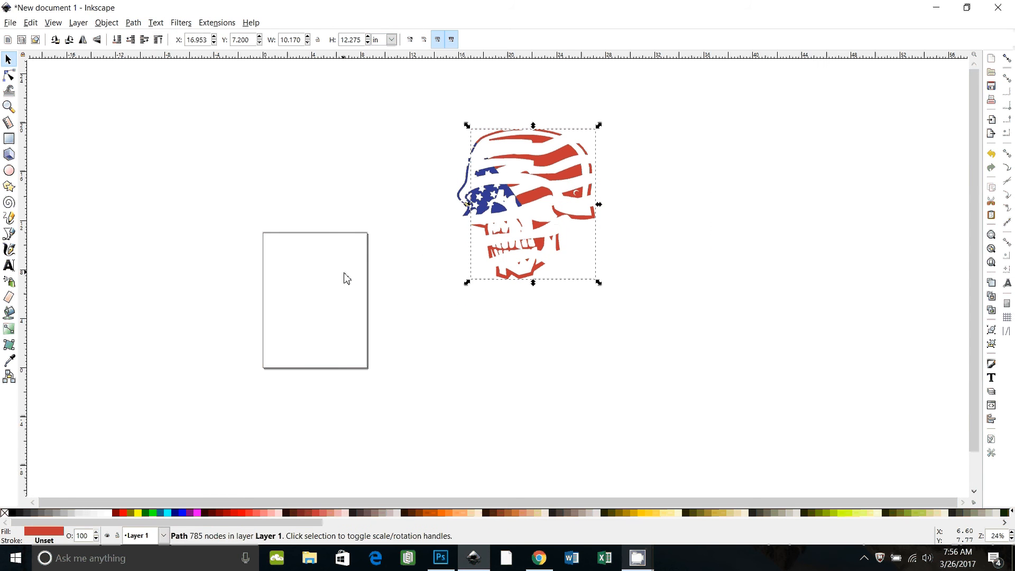
{"action": "mouse_move", "coordinate": [515, 351]}
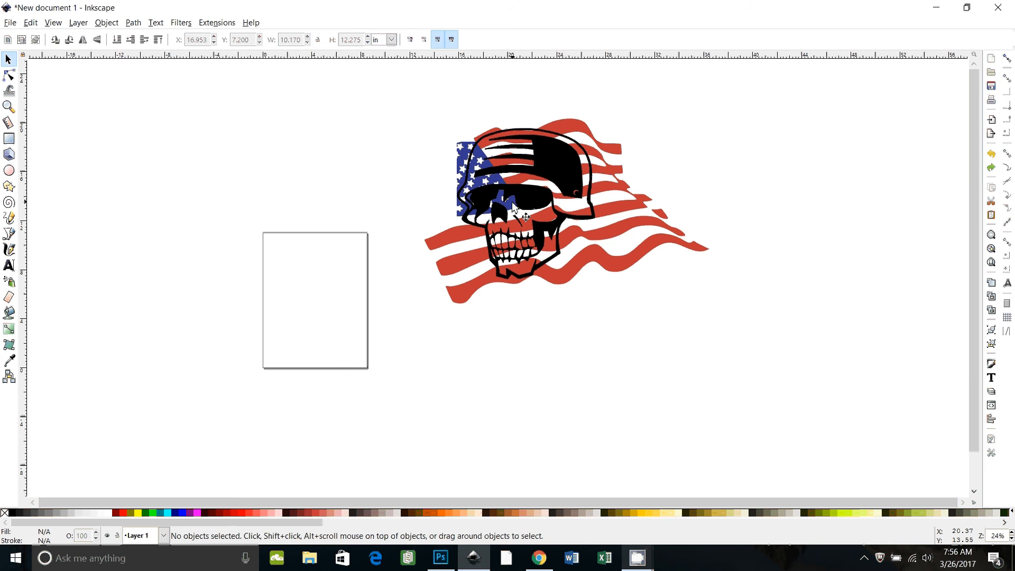
{"action": "scroll", "scroll_direction": "down", "scroll_amount": 3}
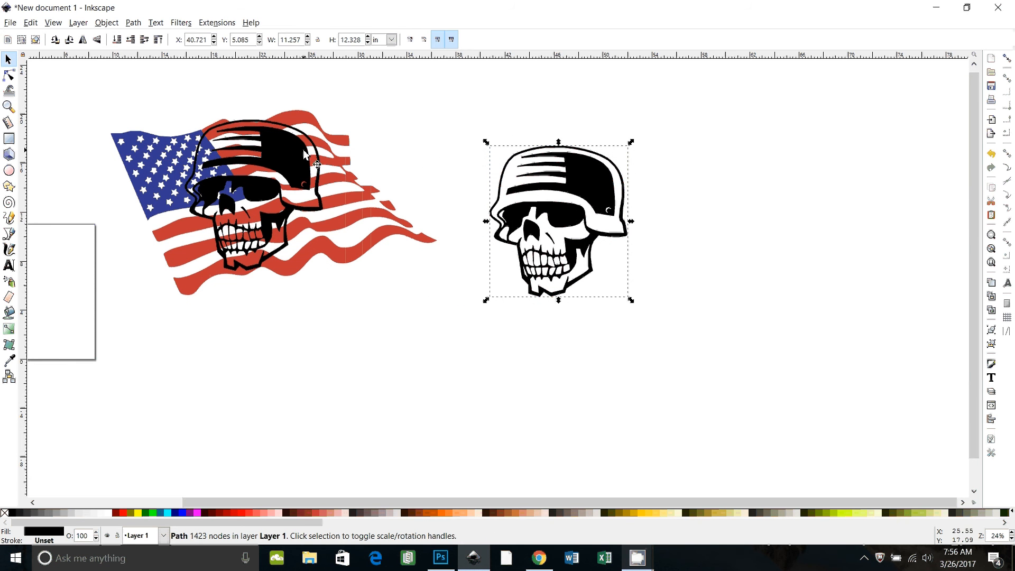
Select the right-hand skull and break it apart into 25 filled paths forming a black silhouette
{"action": "left_click", "coordinate": [10, 76]}
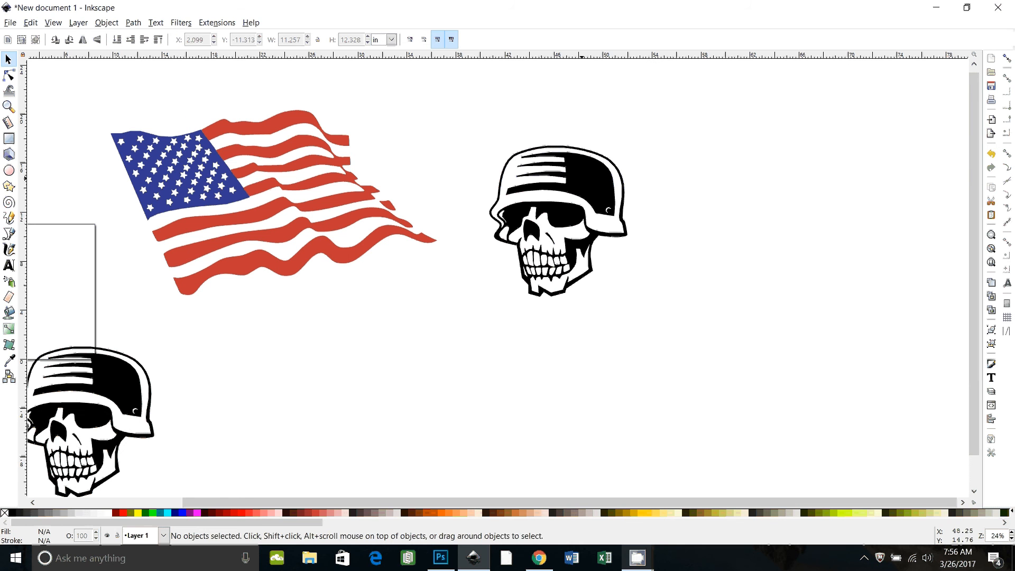
{"action": "left_click", "coordinate": [557, 219]}
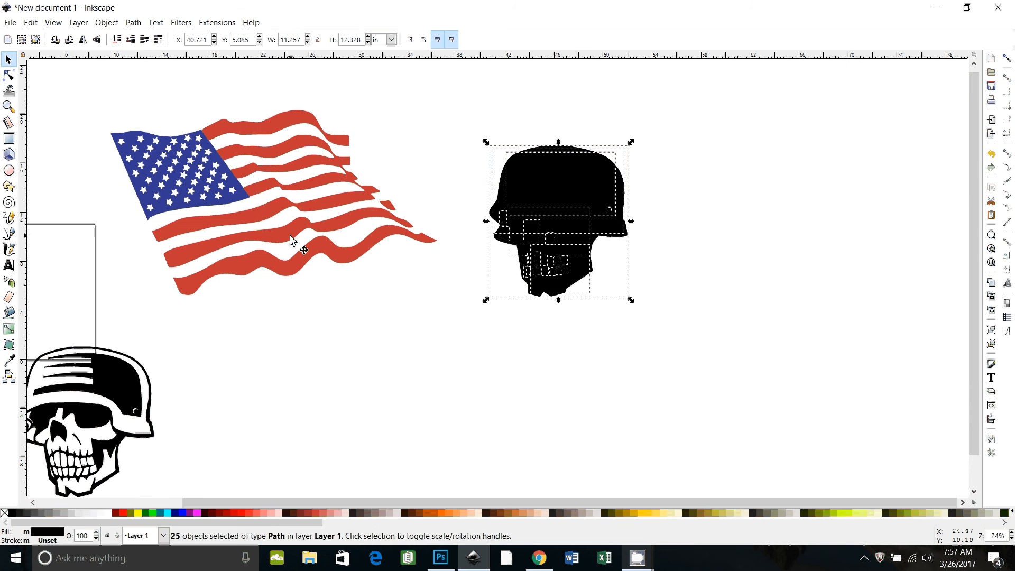
{"action": "mouse_move", "coordinate": [631, 228]}
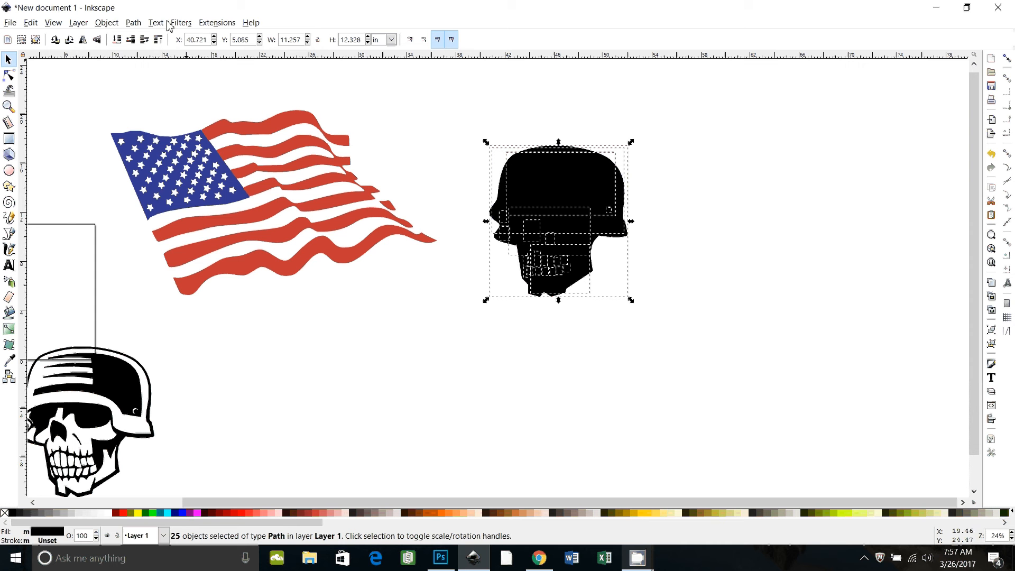
Union the skull pieces into one red silhouette with the black outline pasted in place on top
{"action": "left_click", "coordinate": [134, 22]}
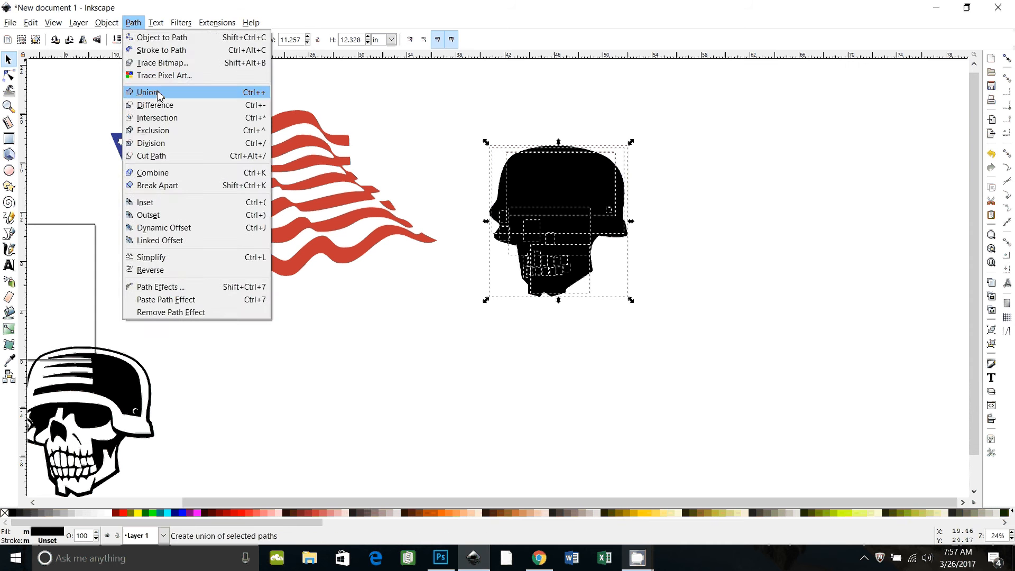
{"action": "left_click", "coordinate": [146, 92]}
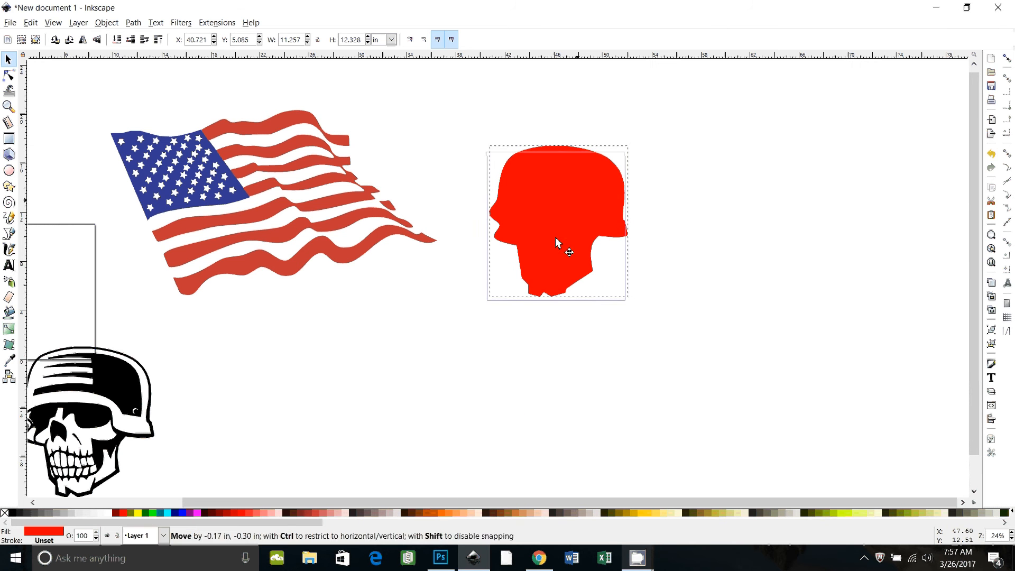
{"action": "left_click", "coordinate": [557, 243]}
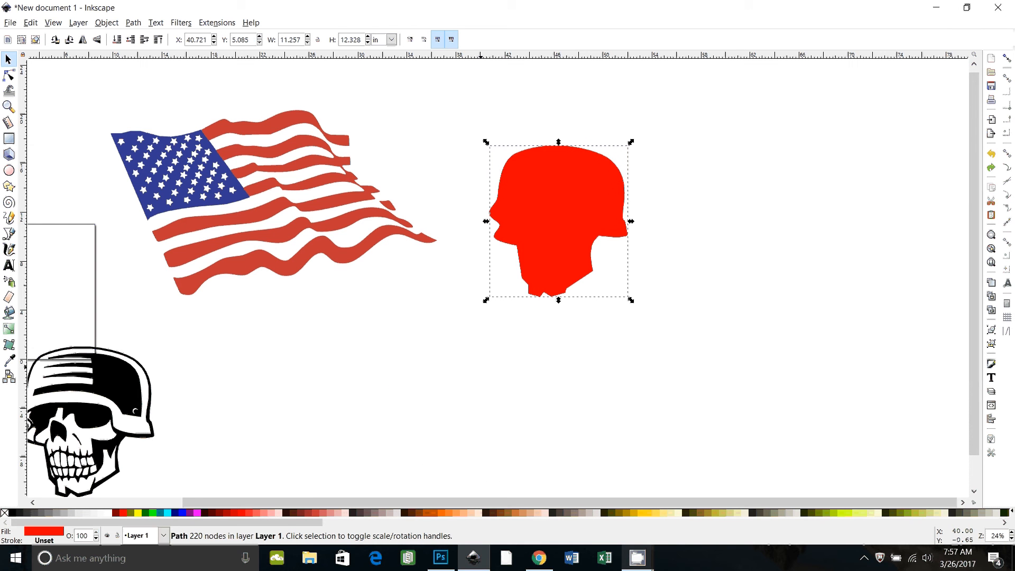
{"action": "mouse_move", "coordinate": [498, 392]}
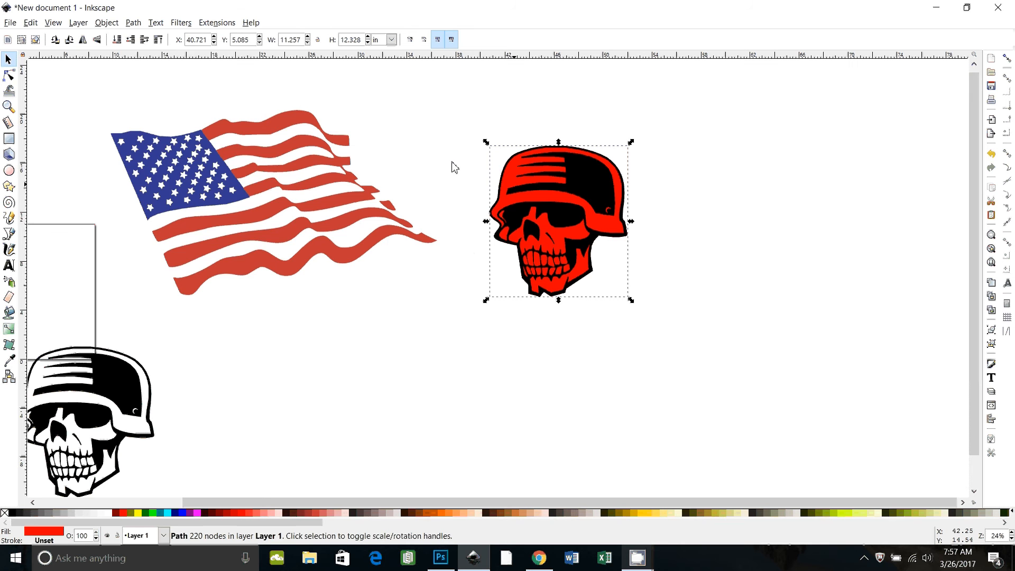
{"action": "left_click", "coordinate": [106, 23]}
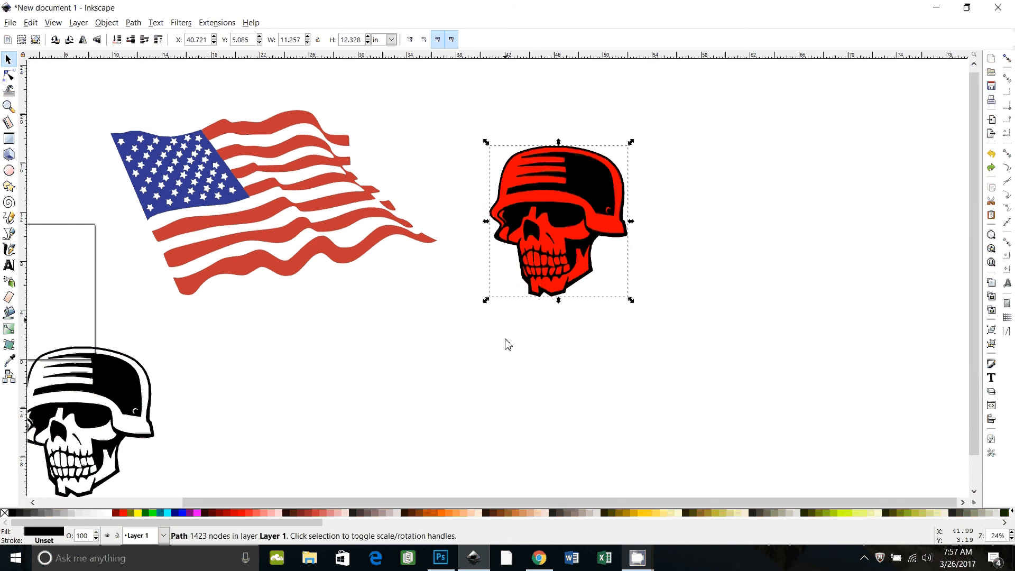
{"action": "left_click", "coordinate": [448, 100]}
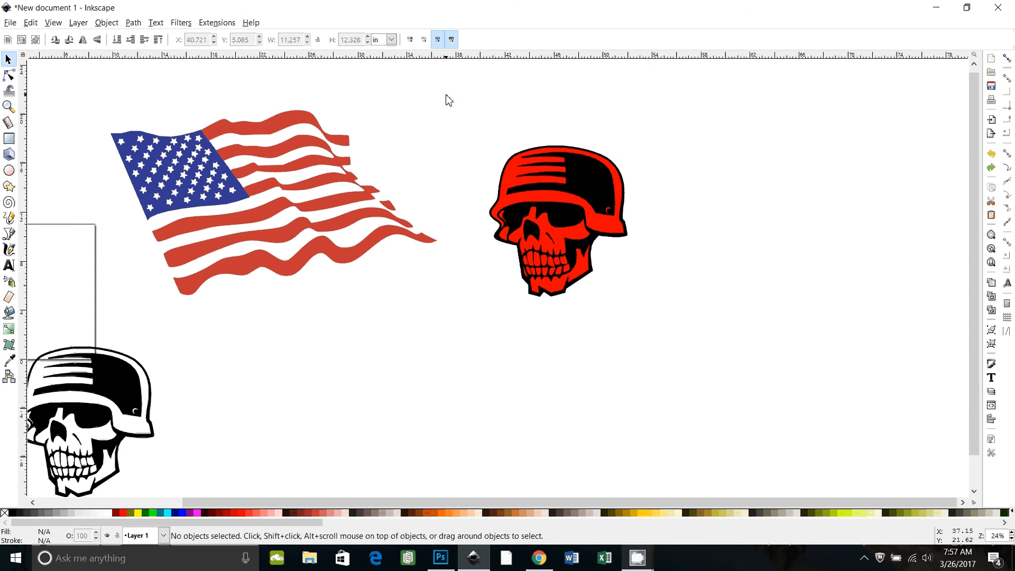
Subtract the outline from the red silhouette, leaving red inner pieces with the black outline beside them
{"action": "left_click", "coordinate": [557, 220]}
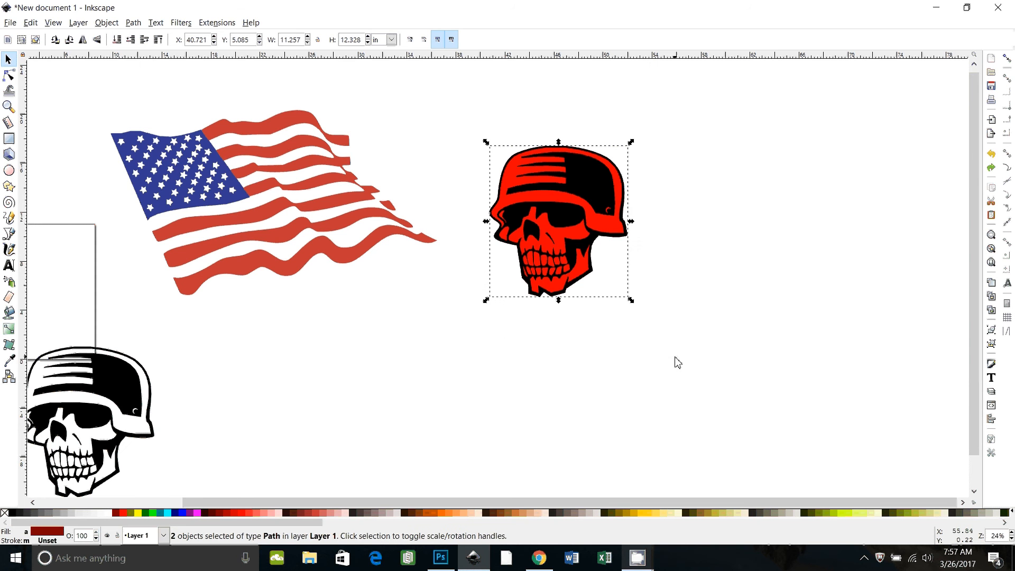
{"action": "left_click", "coordinate": [133, 22]}
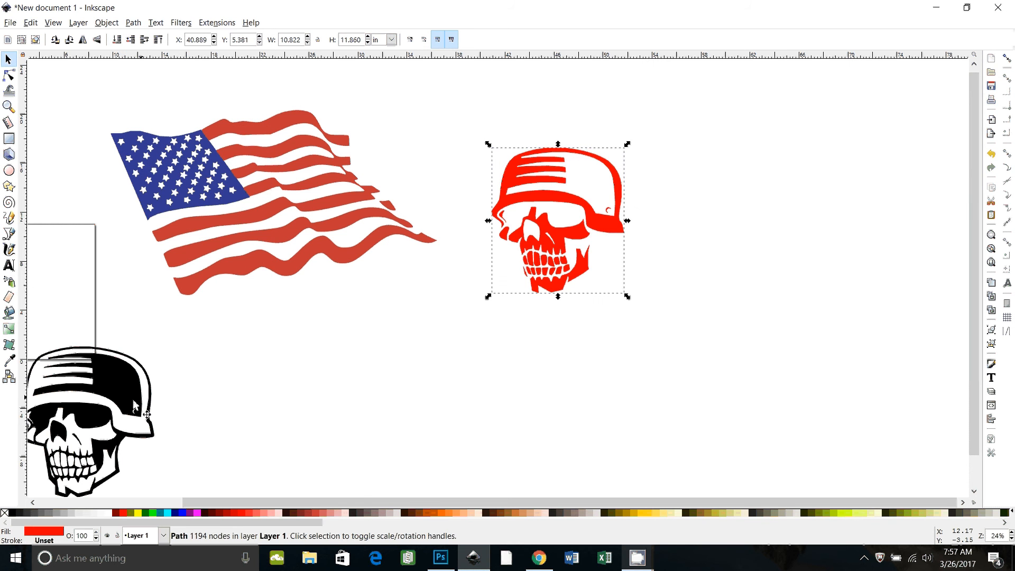
{"action": "left_click_drag", "start_coordinate": [88, 414], "coordinate": [436, 414]}
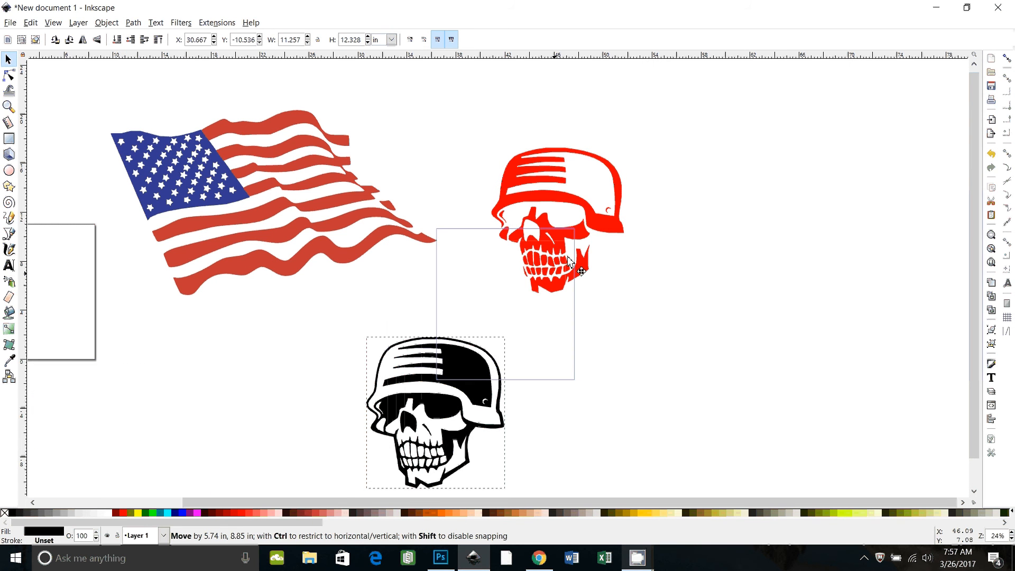
{"action": "left_click_drag", "start_coordinate": [436, 415], "coordinate": [555, 220]}
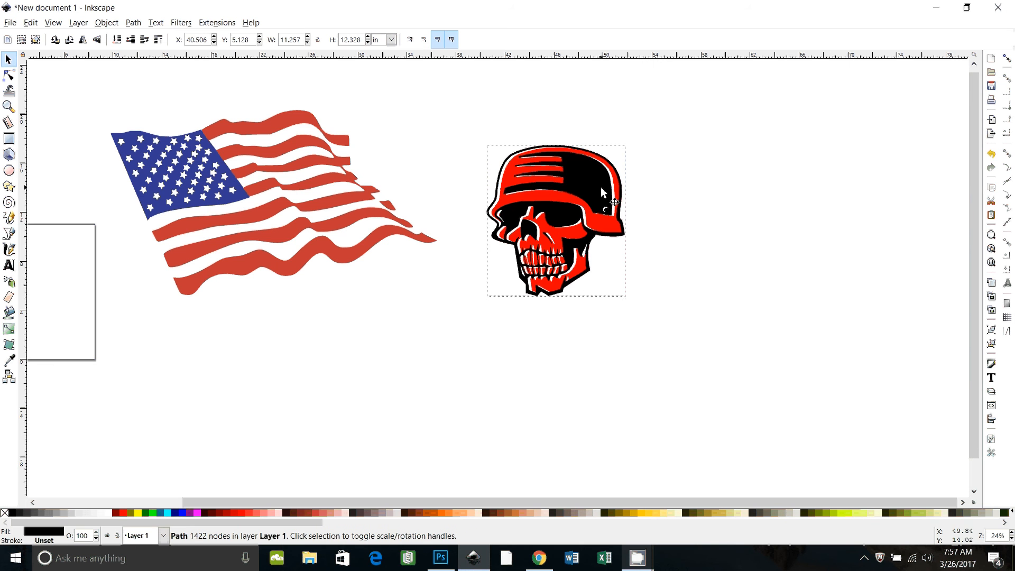
{"action": "left_click", "coordinate": [555, 220]}
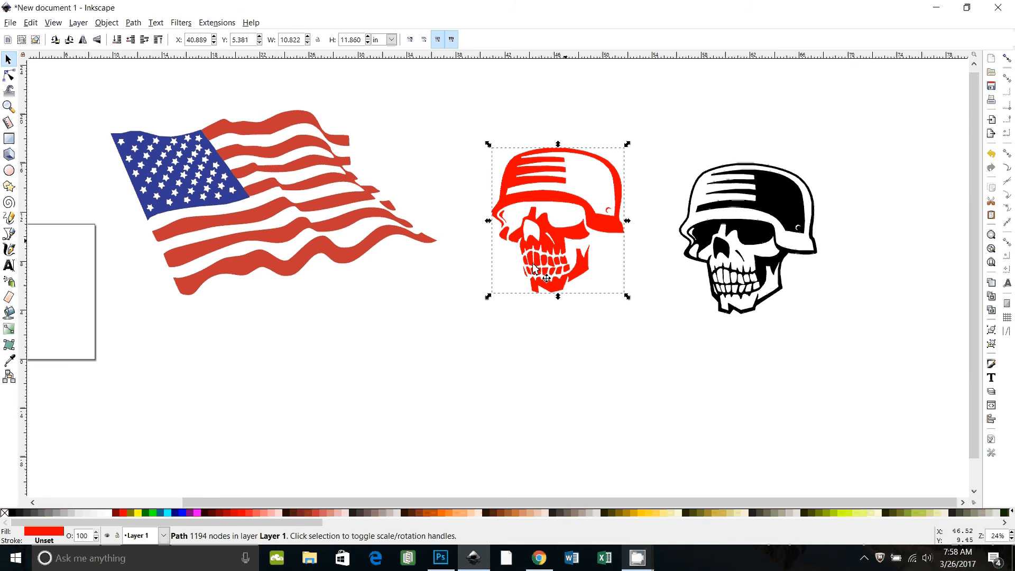
Make the skull pieces black, move them onto the flag and raise them to the top
{"action": "left_click", "coordinate": [25, 514]}
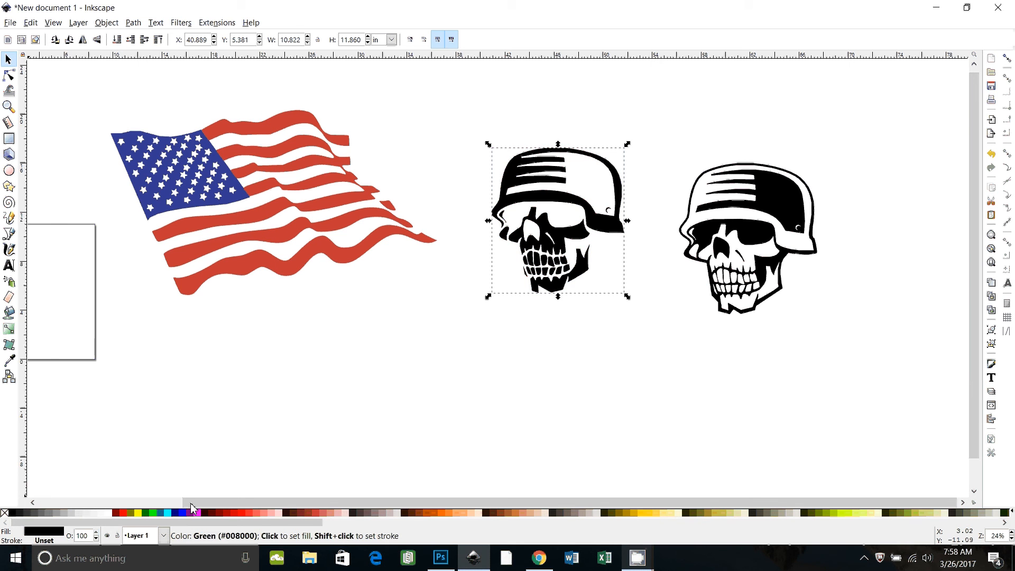
{"action": "left_click_drag", "start_coordinate": [557, 220], "coordinate": [252, 195]}
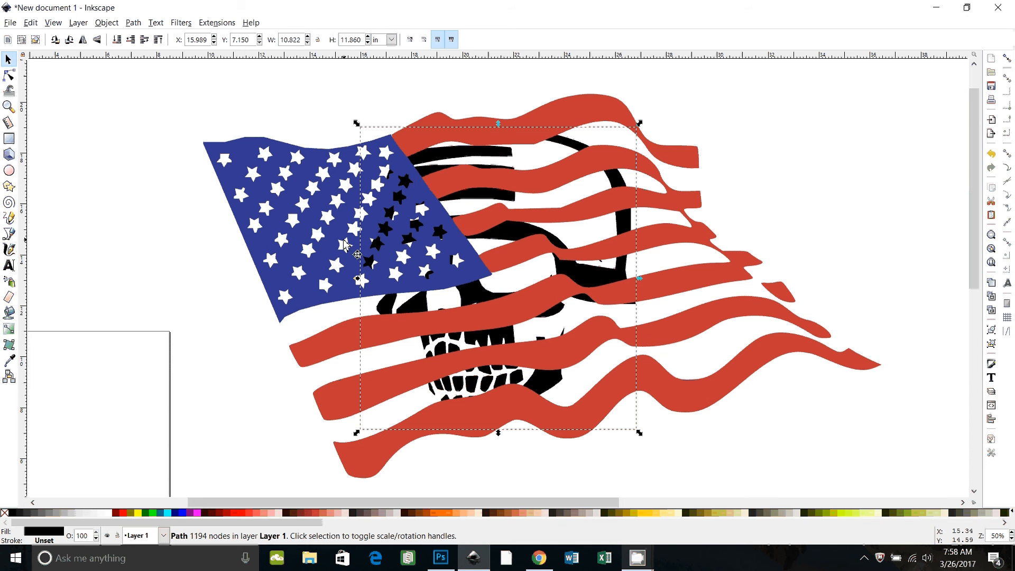
{"action": "mouse_move", "coordinate": [583, 278]}
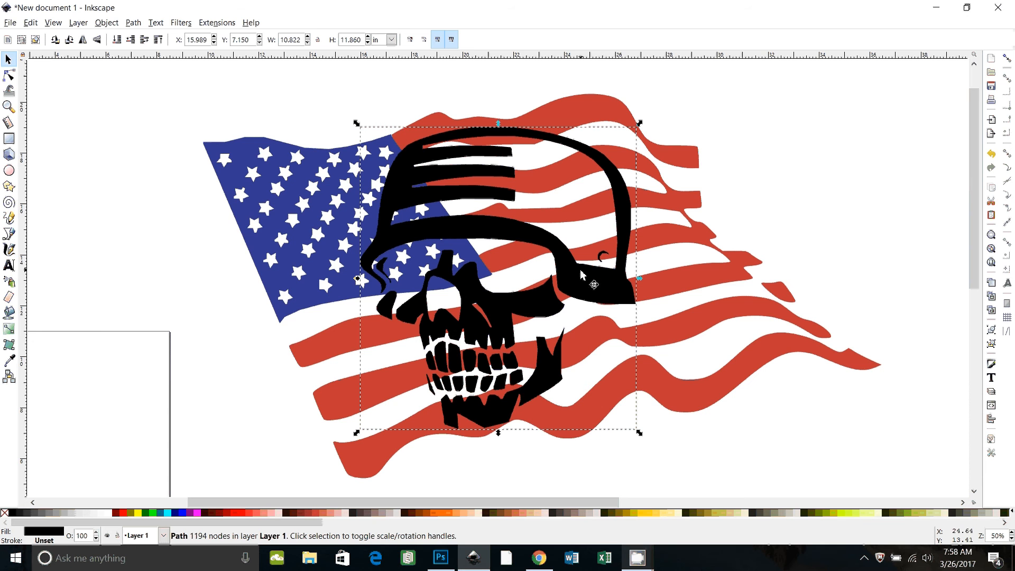
{"action": "left_click", "coordinate": [106, 22]}
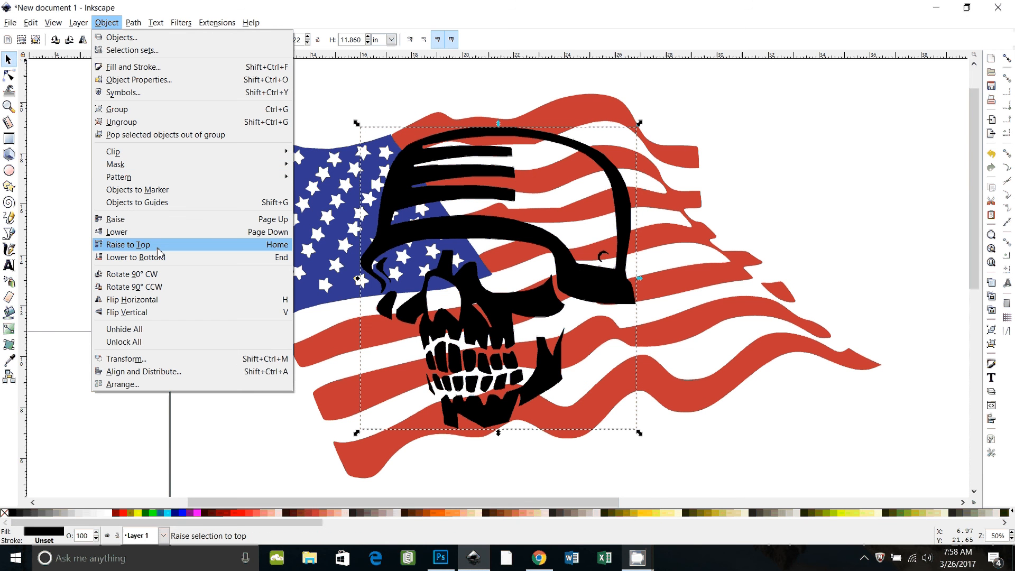
{"action": "left_click", "coordinate": [128, 244]}
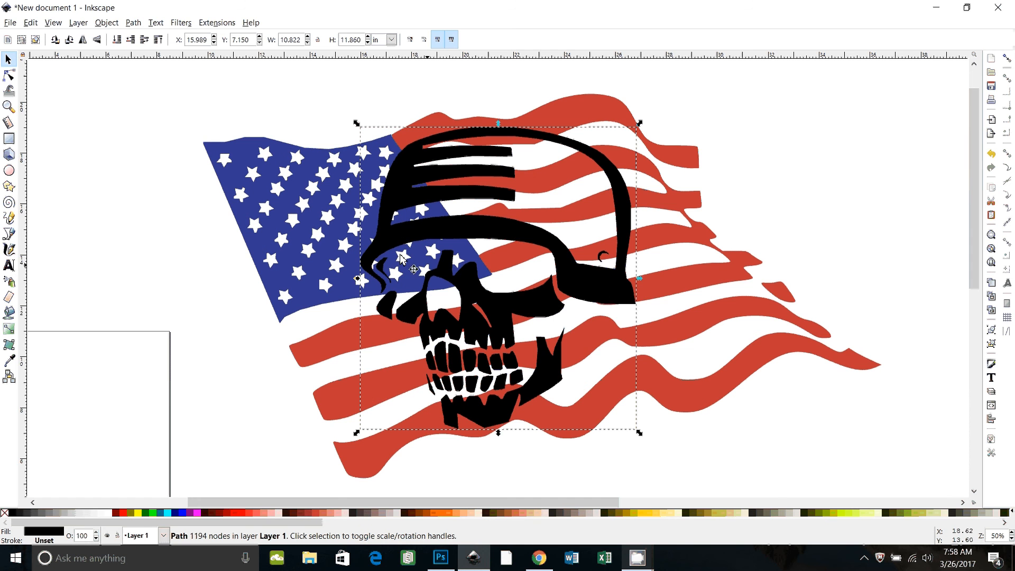
{"action": "mouse_move", "coordinate": [295, 223]}
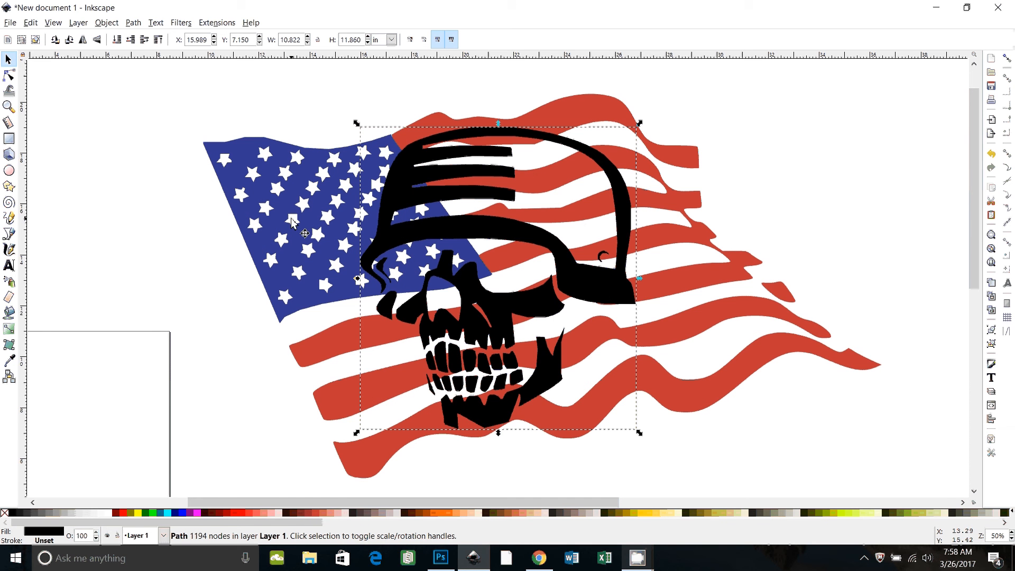
{"action": "mouse_move", "coordinate": [692, 284]}
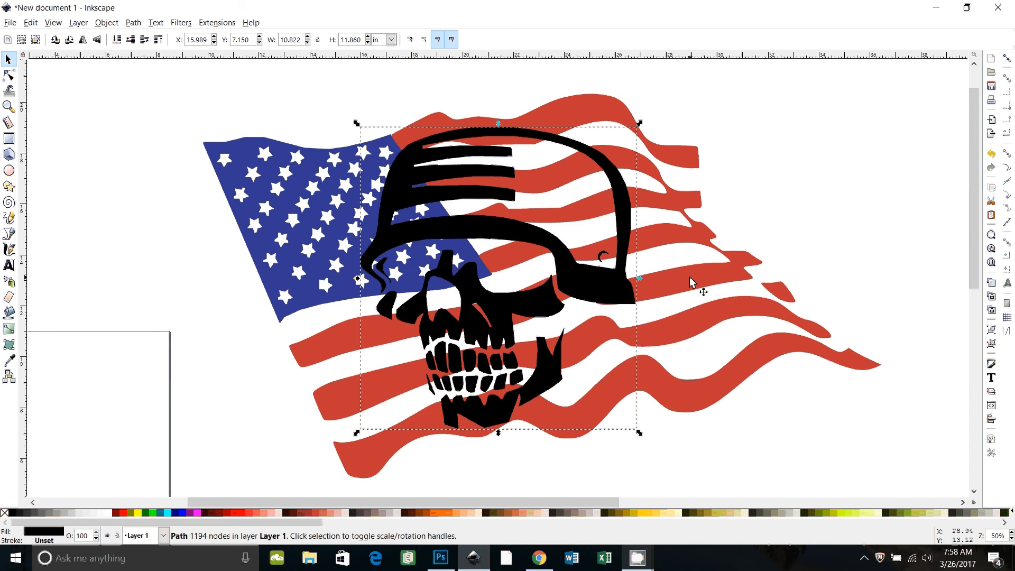
{"action": "mouse_move", "coordinate": [565, 324]}
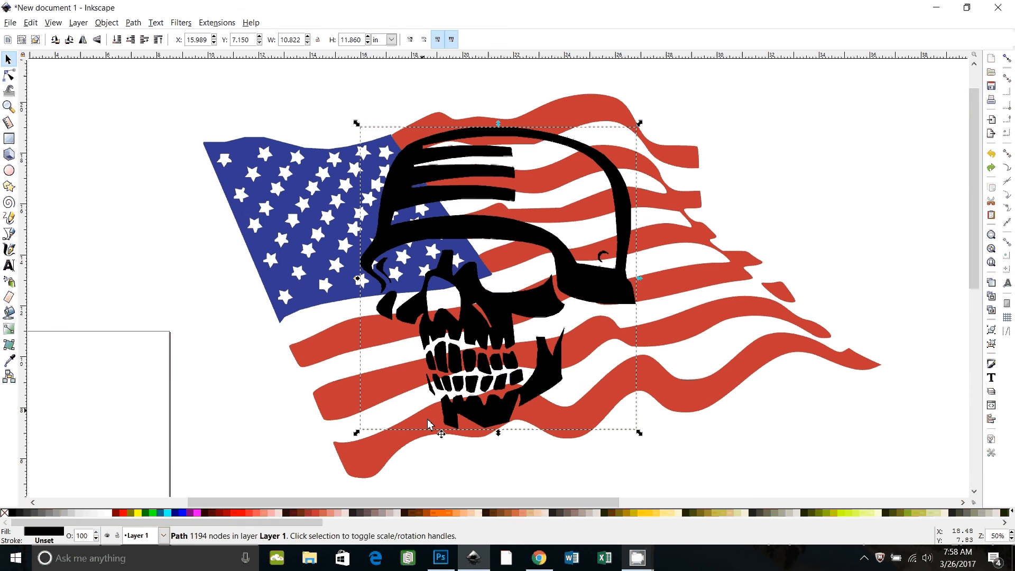
{"action": "mouse_move", "coordinate": [524, 251]}
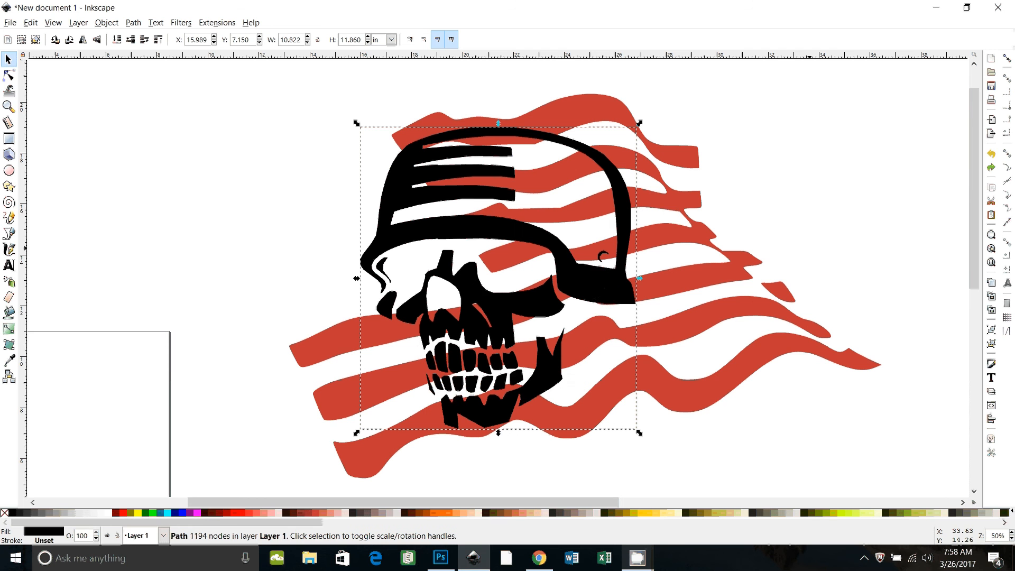
{"action": "mouse_move", "coordinate": [598, 283]}
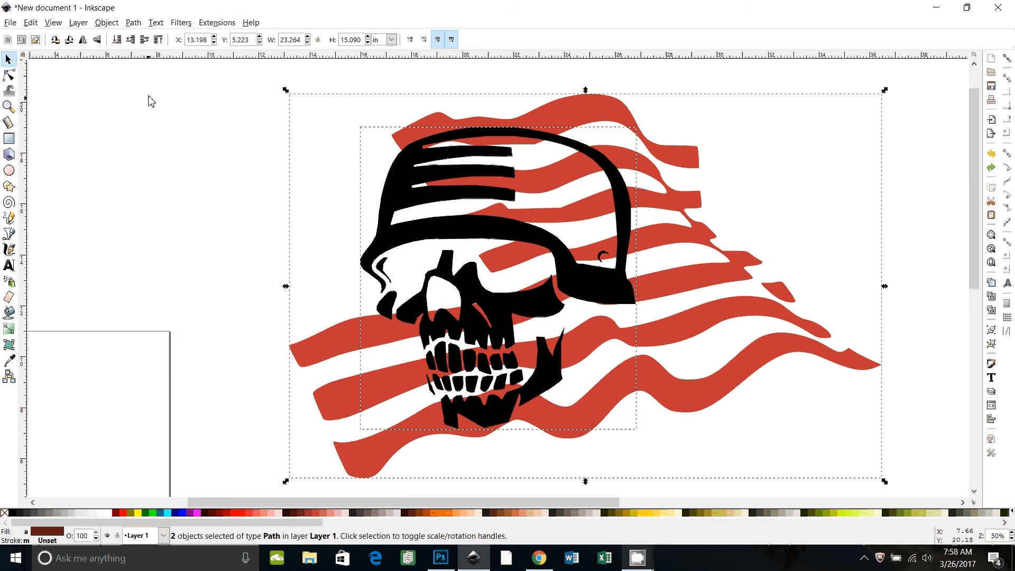
Intersect the pieces with the flag so only stars and stripes inside them remain
{"action": "left_click", "coordinate": [134, 22]}
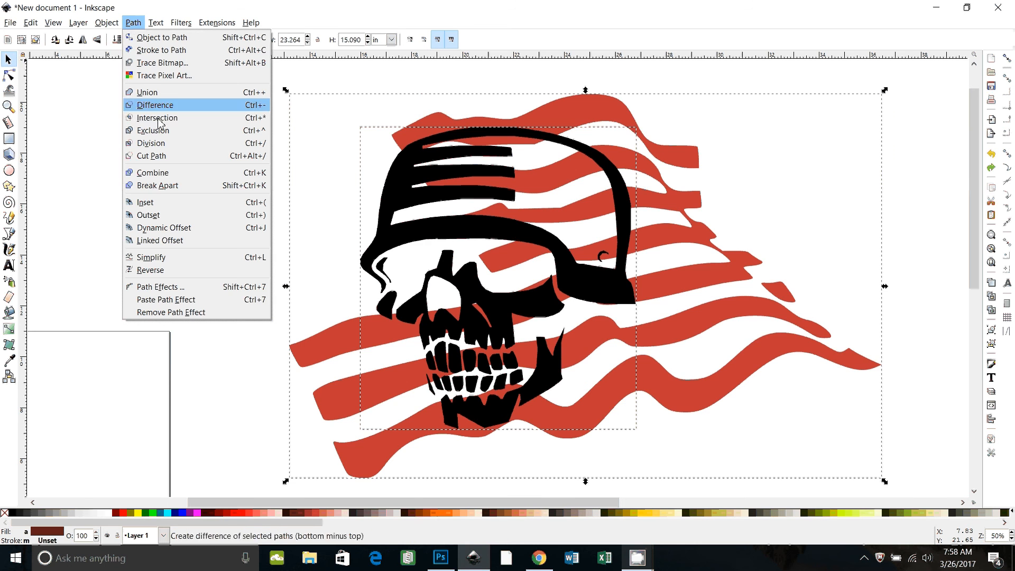
{"action": "left_click", "coordinate": [156, 117]}
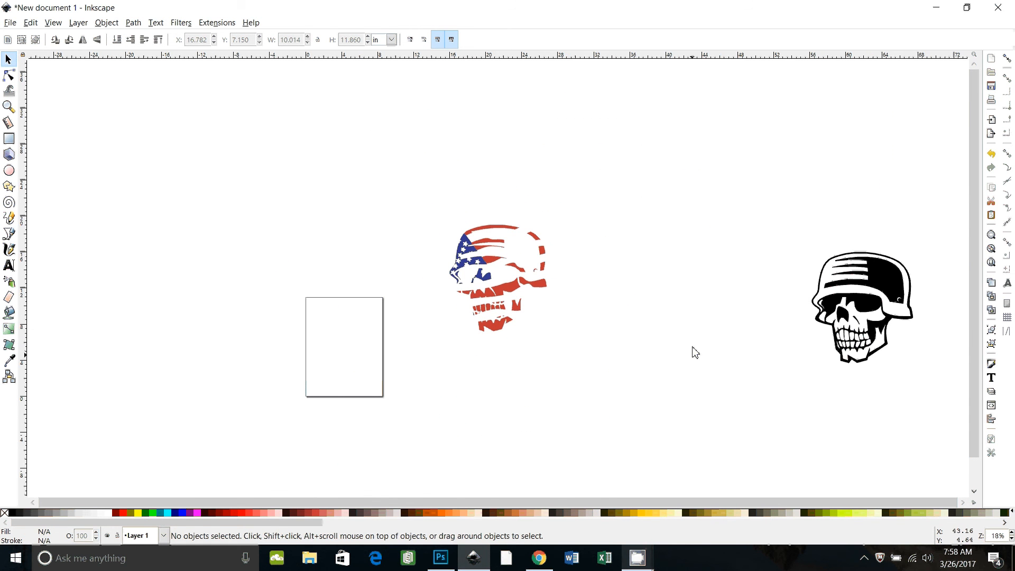
{"action": "mouse_move", "coordinate": [880, 287]}
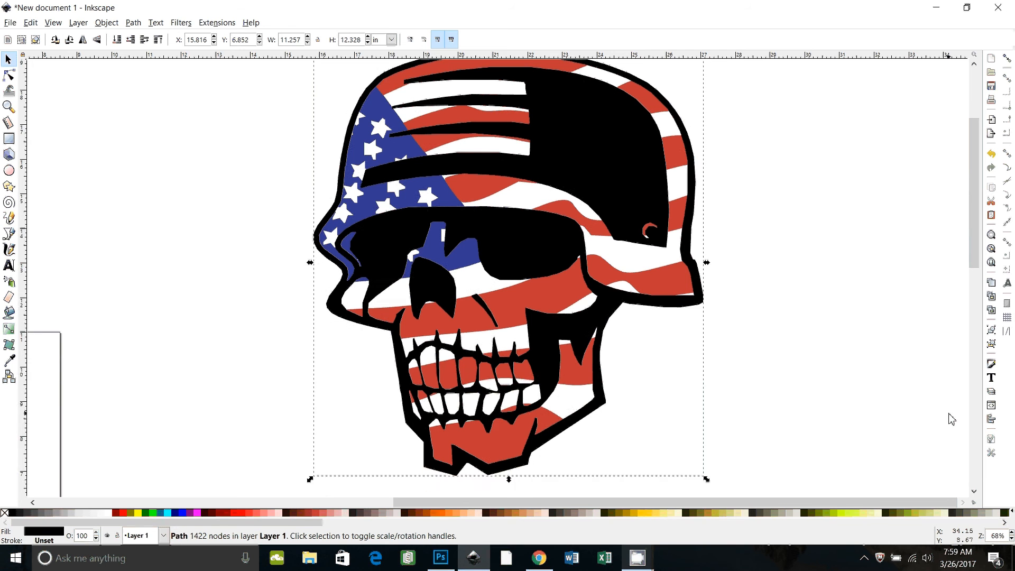
Zoom to check the black outline over the flag pieces and deselect the finished skull
{"action": "scroll", "scroll_direction": "down", "scroll_amount": 3}
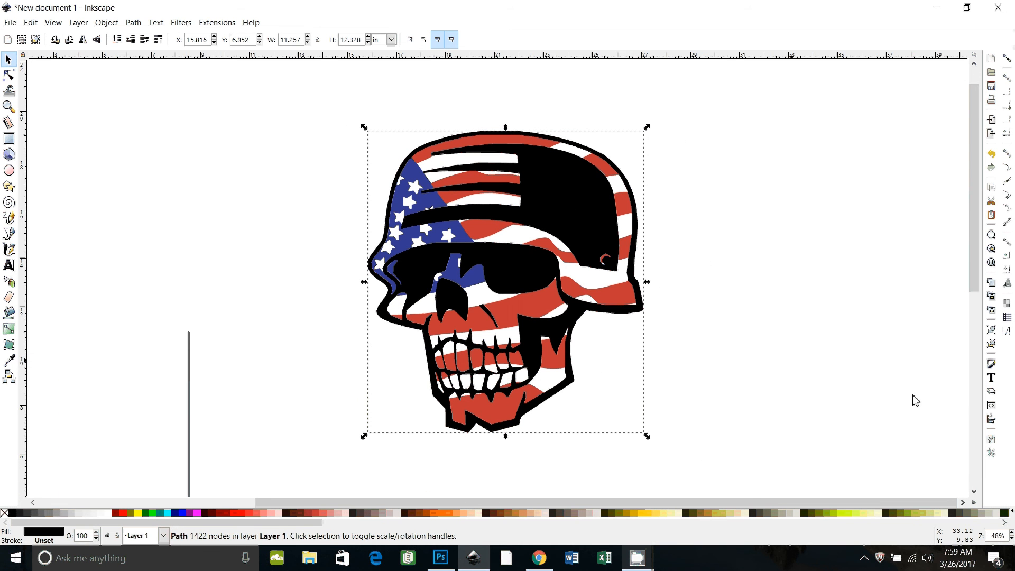
{"action": "left_click", "coordinate": [304, 264]}
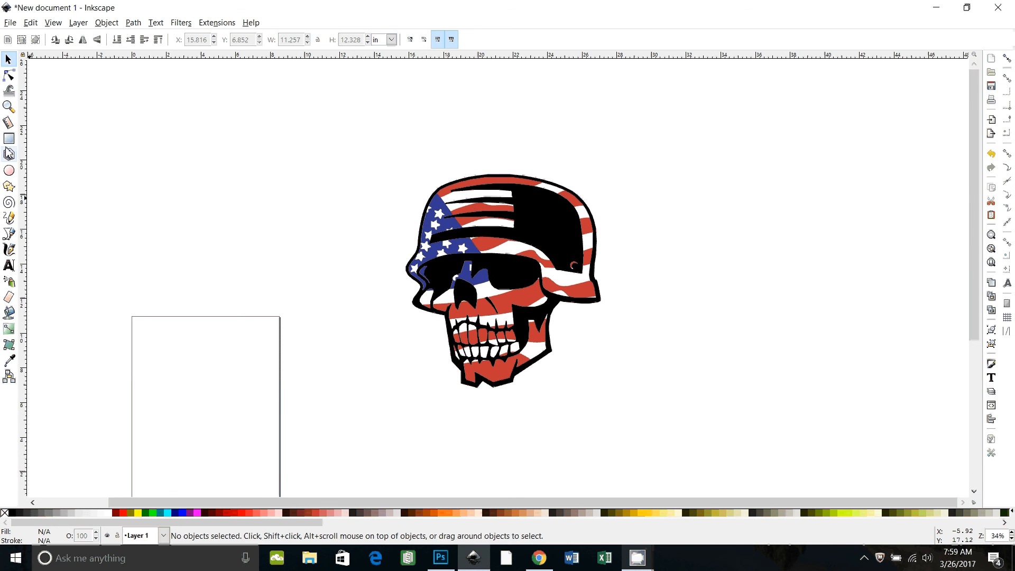
Draw a large black rectangle beside the flag-filled skull
{"action": "left_click_drag", "start_coordinate": [353, 134], "coordinate": [383, 184]}
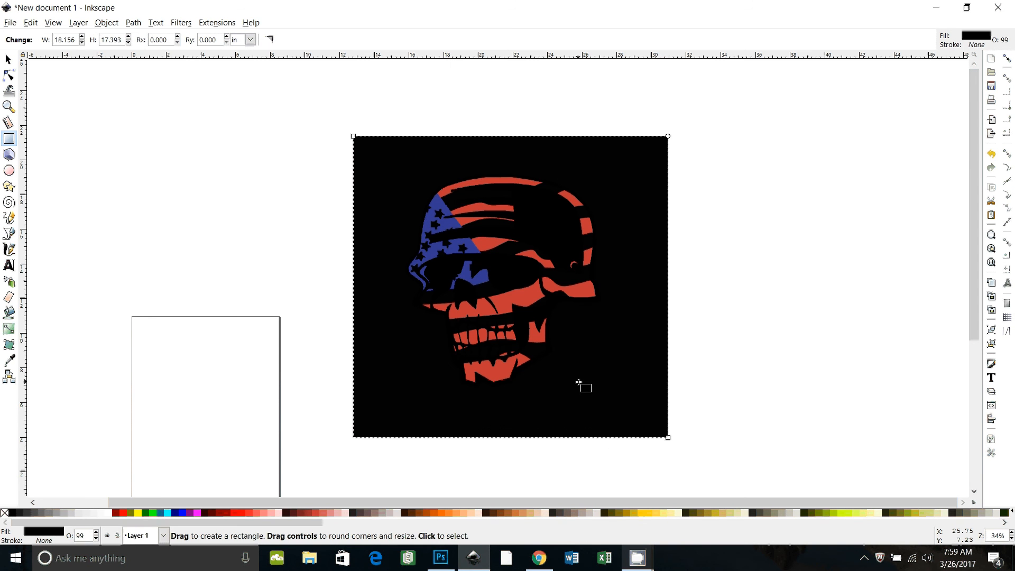
{"action": "mouse_move", "coordinate": [508, 284]}
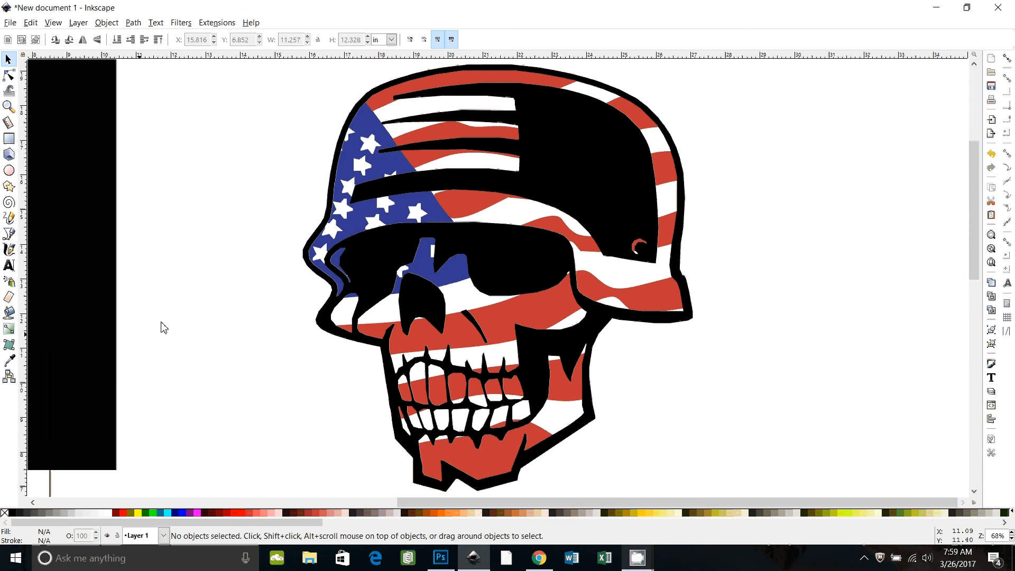
{"action": "mouse_move", "coordinate": [213, 346]}
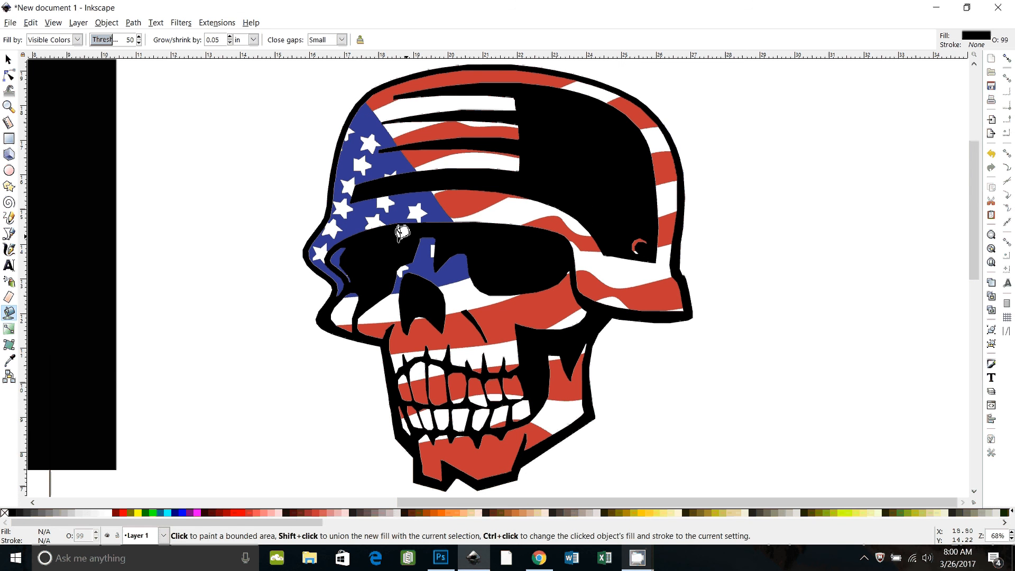
{"action": "mouse_move", "coordinate": [179, 89]}
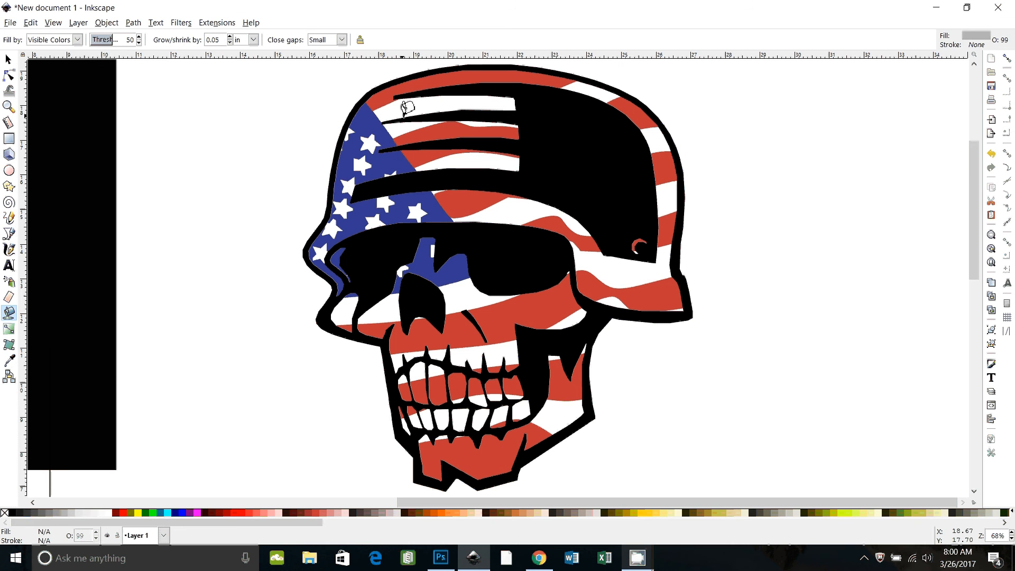
Bucket-fill the helmet's white stripe areas grey and set fill growth to 5 px
{"action": "left_click", "coordinate": [406, 107]}
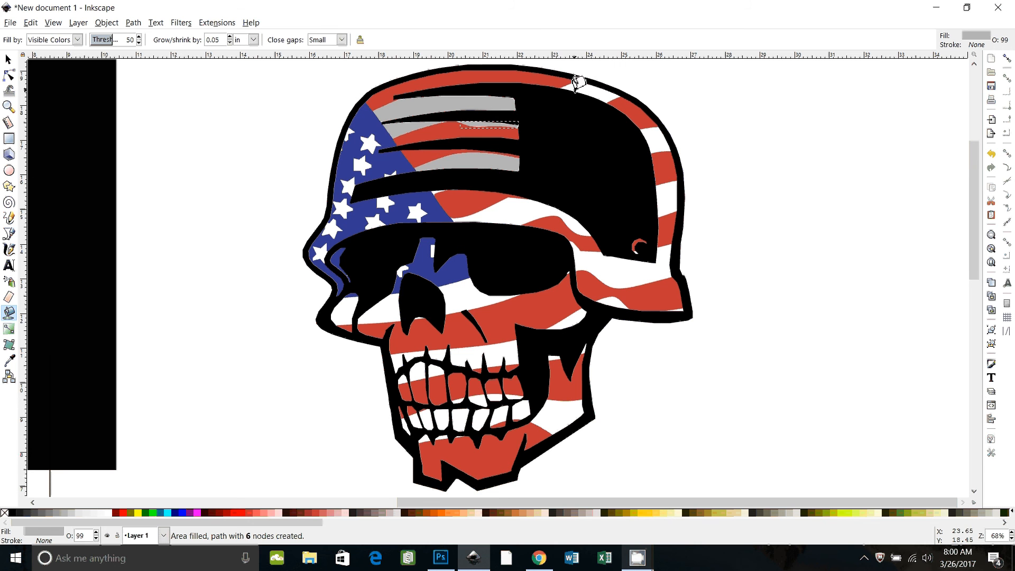
{"action": "left_click", "coordinate": [583, 91]}
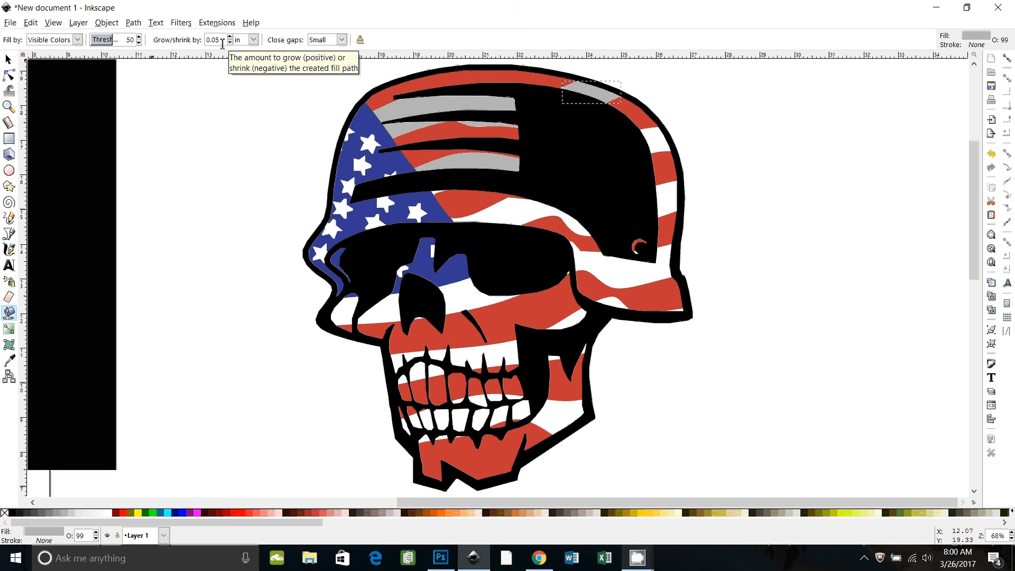
{"action": "left_click", "coordinate": [252, 39]}
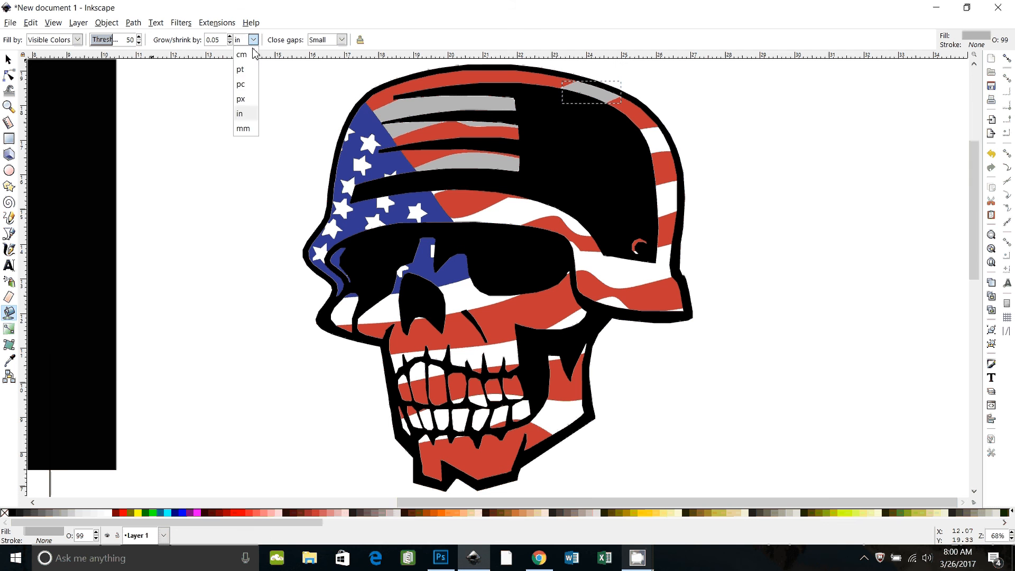
{"action": "left_click", "coordinate": [241, 98]}
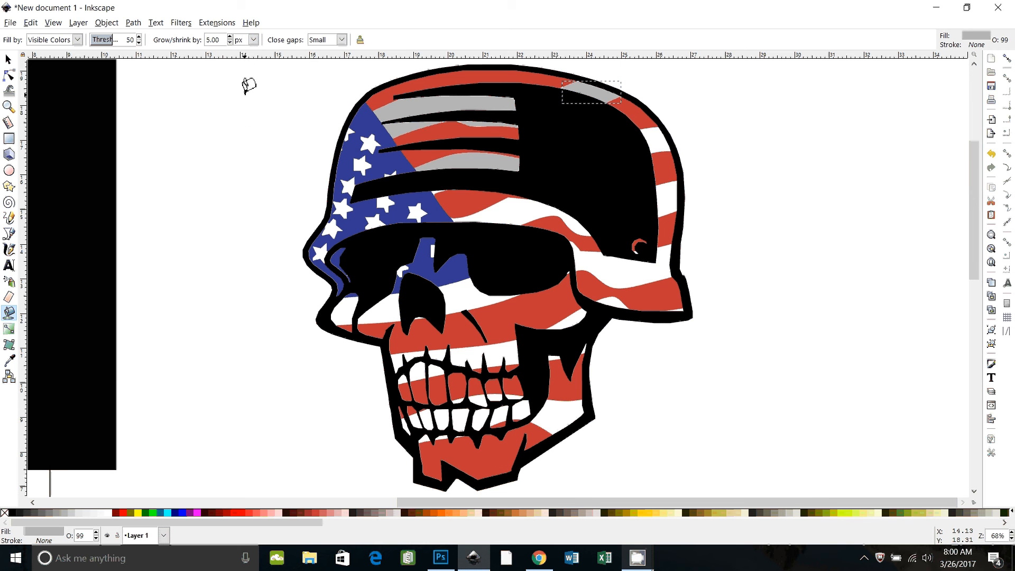
{"action": "mouse_move", "coordinate": [662, 129]}
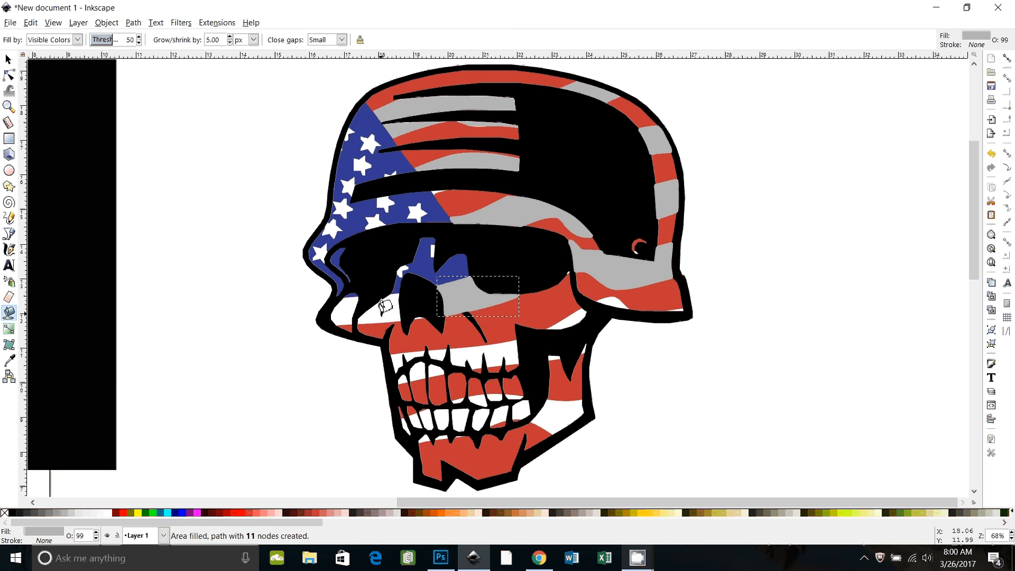
Fill the white stripes under the eye and on the cheek, plus two stars, with grey
{"action": "left_click", "coordinate": [384, 307]}
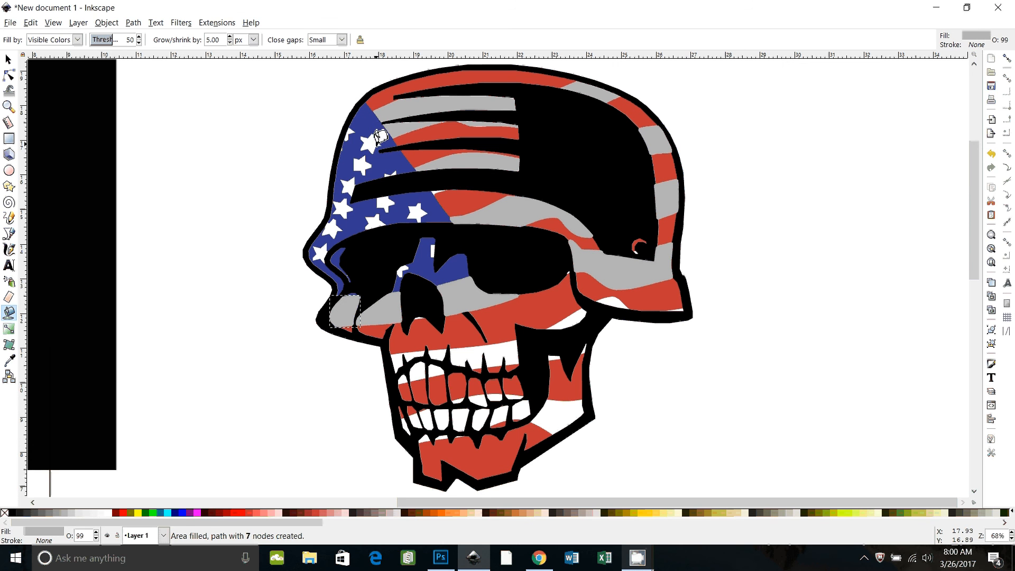
{"action": "left_click", "coordinate": [364, 161]}
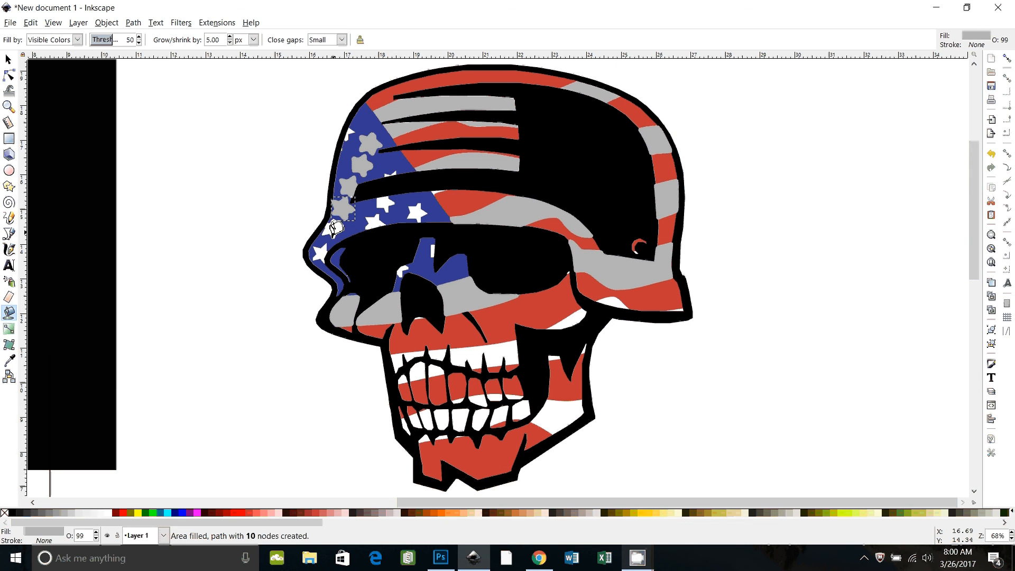
{"action": "left_click", "coordinate": [330, 246]}
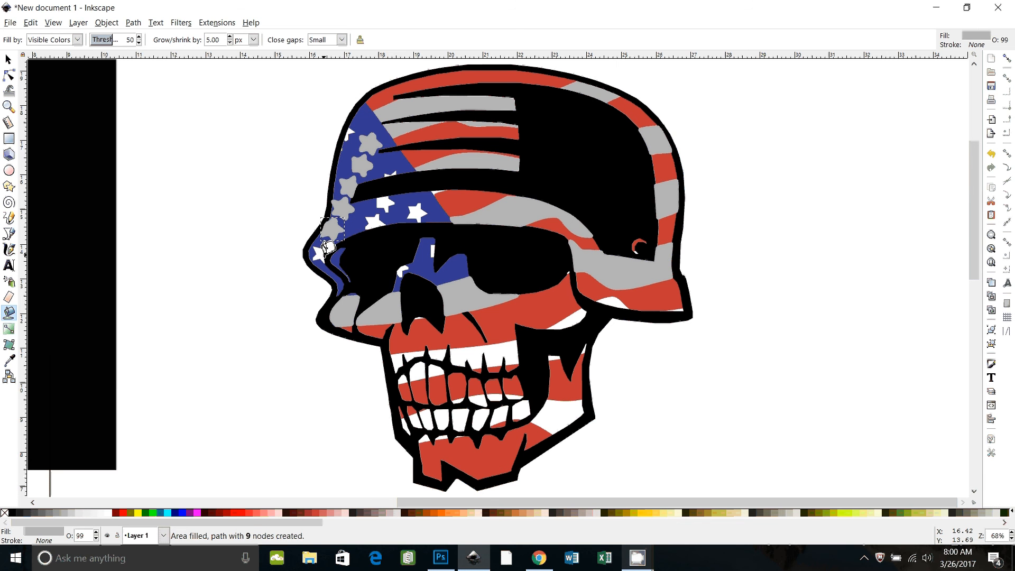
{"action": "left_click", "coordinate": [448, 223]}
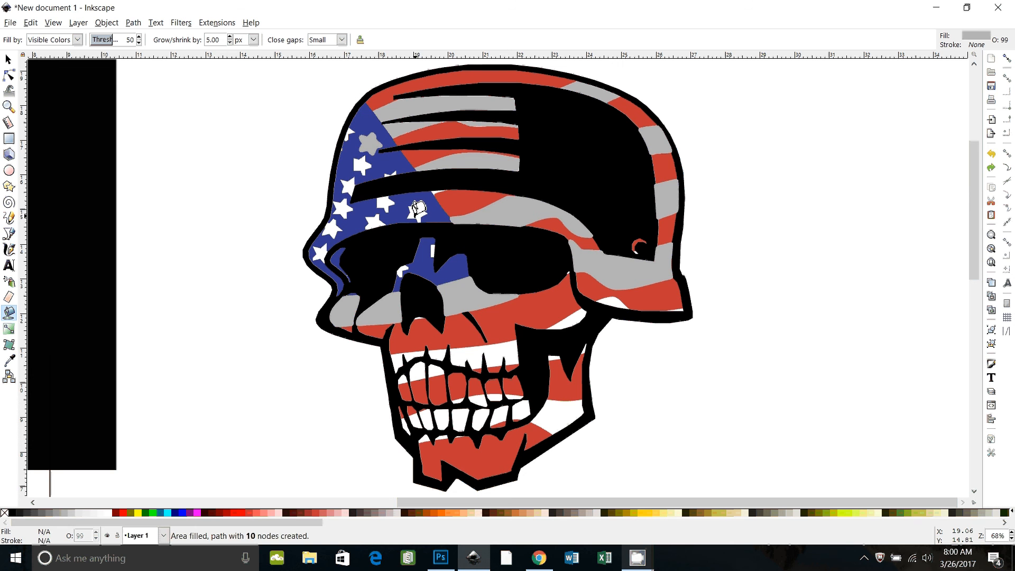
With 1 px growth, fill the white areas beside the nose, above the teeth and across the mouth
{"action": "left_click", "coordinate": [415, 207]}
{"action": "type", "text": "1"}
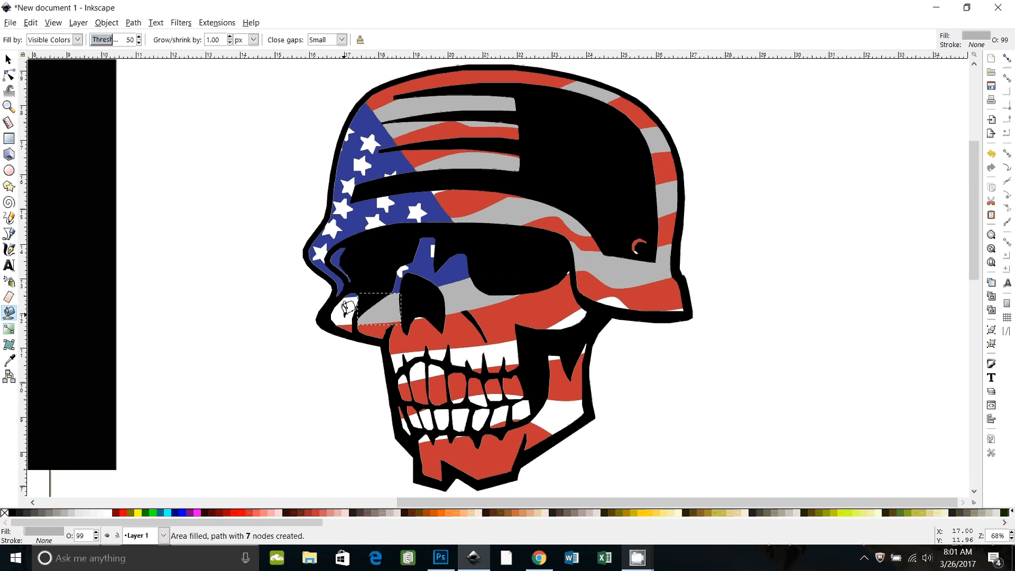
{"action": "left_click", "coordinate": [347, 206]}
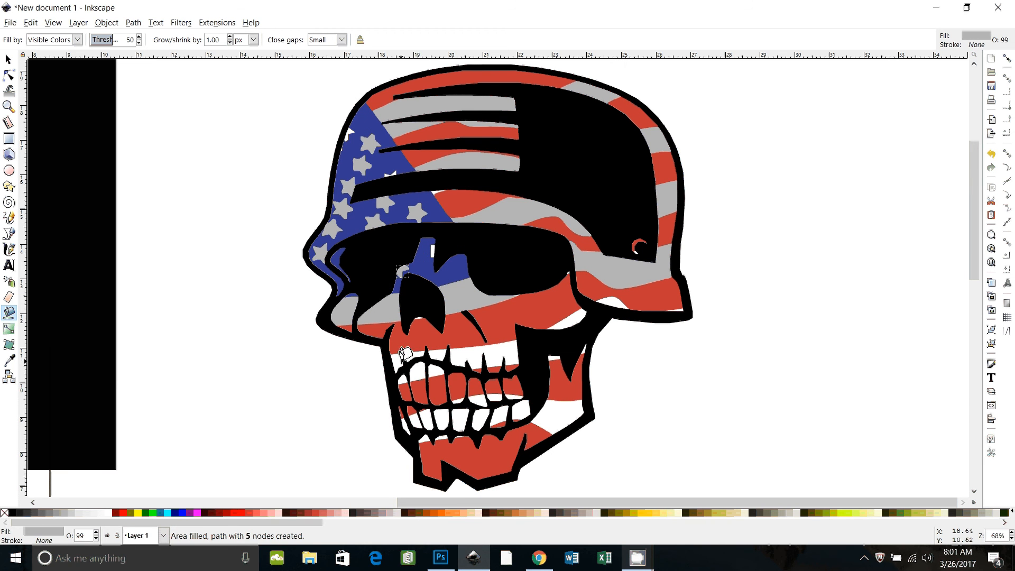
{"action": "left_click", "coordinate": [482, 360]}
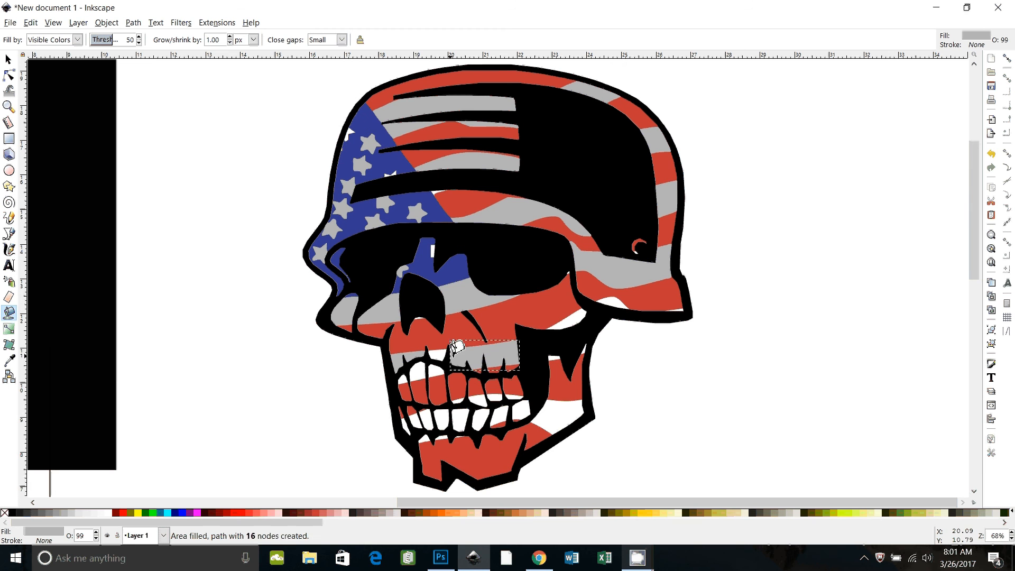
{"action": "left_click", "coordinate": [418, 370]}
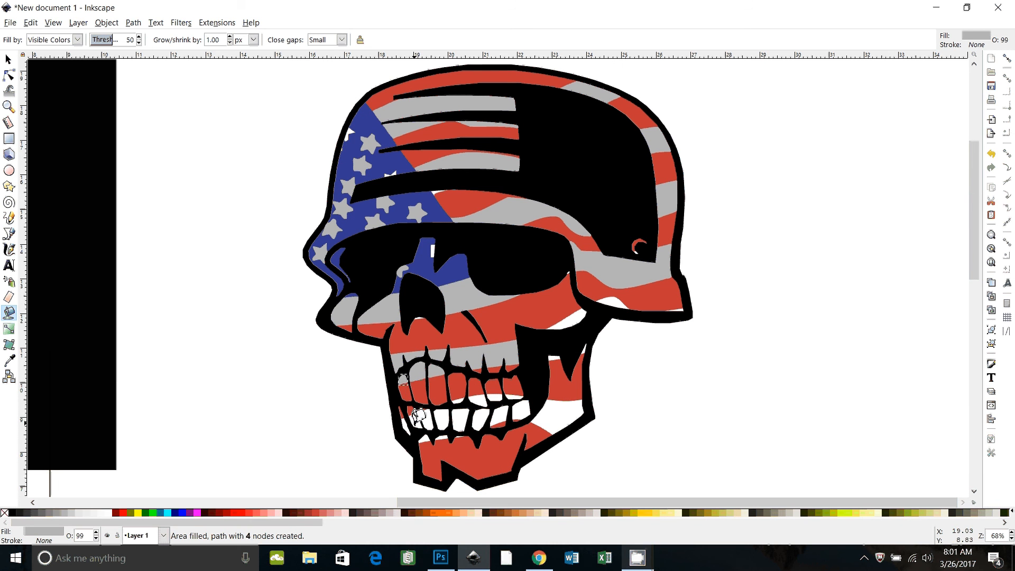
Fill the teeth and remaining jaw white areas grey, then return to the Select tool
{"action": "left_click", "coordinate": [418, 416]}
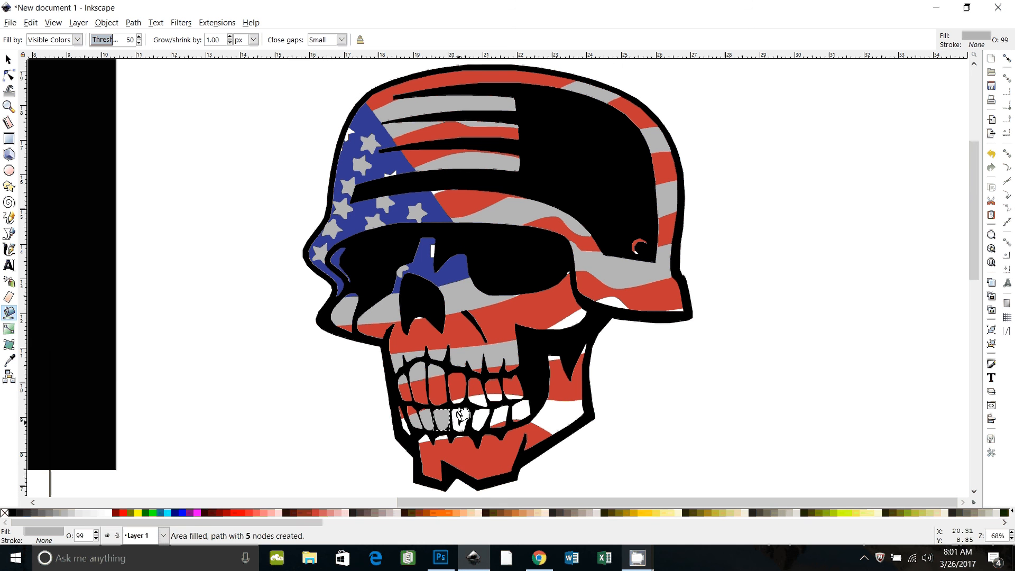
{"action": "left_click", "coordinate": [463, 414]}
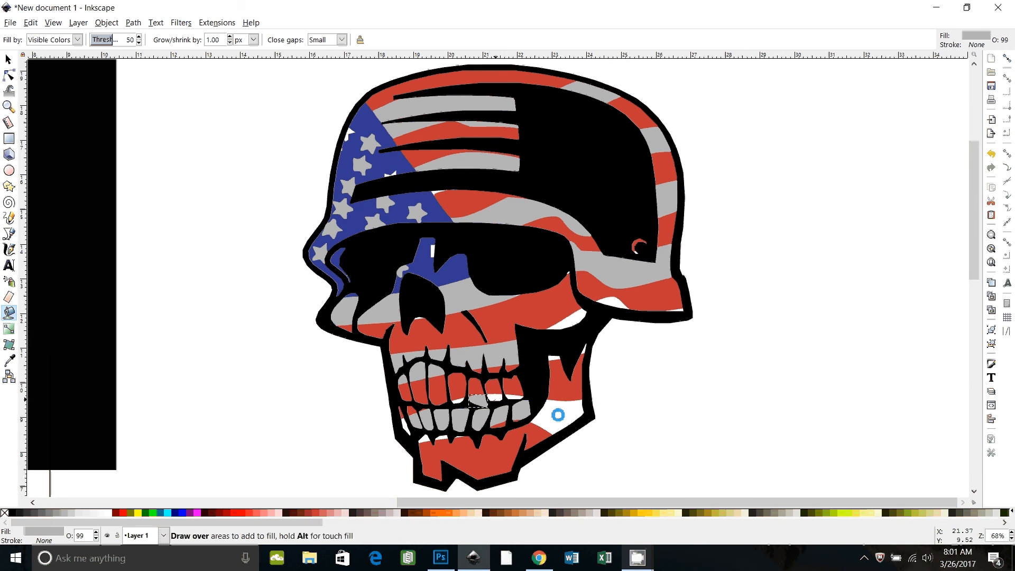
{"action": "left_click", "coordinate": [501, 391]}
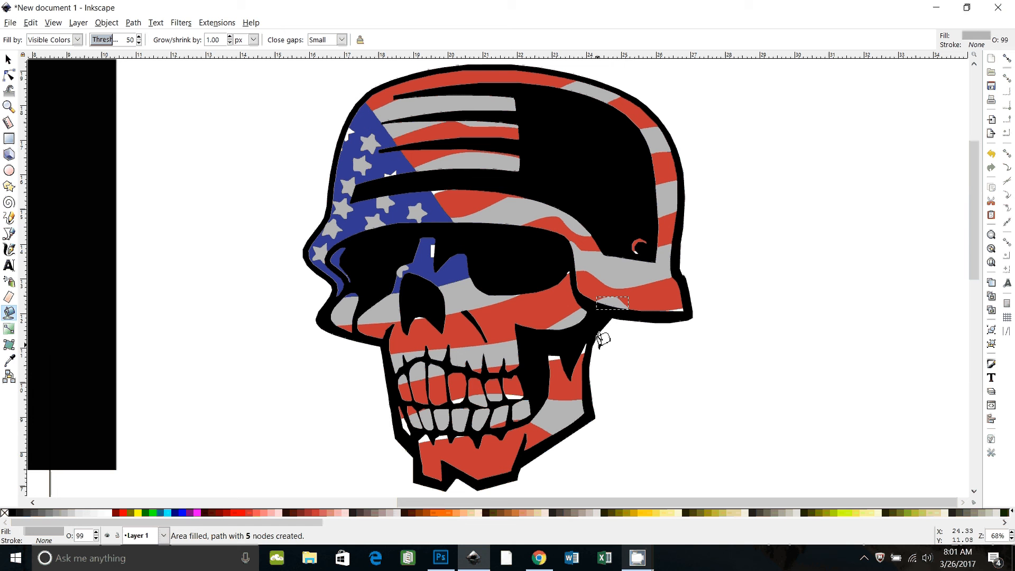
{"action": "mouse_move", "coordinate": [510, 240]}
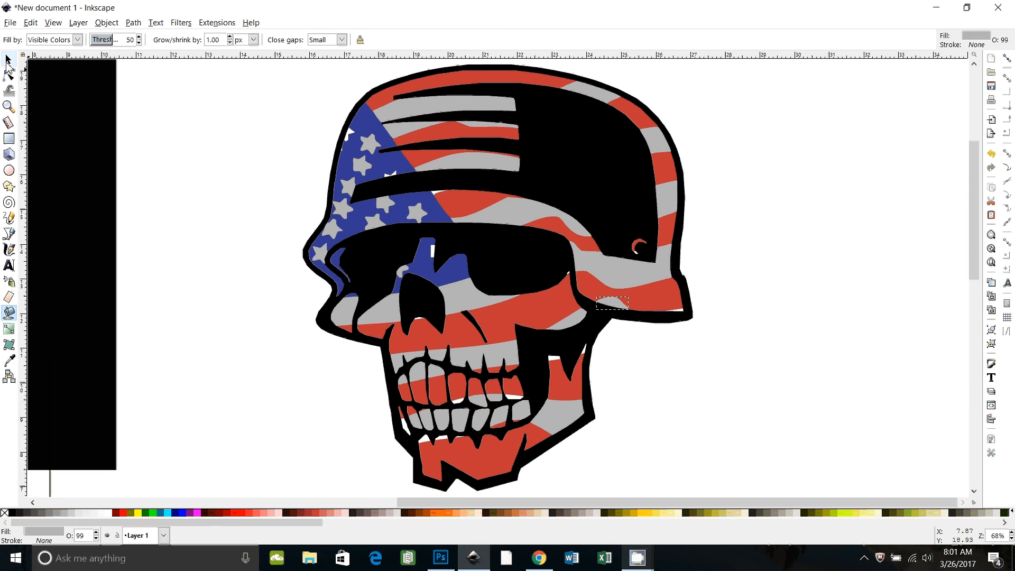
{"action": "left_click", "coordinate": [8, 60]}
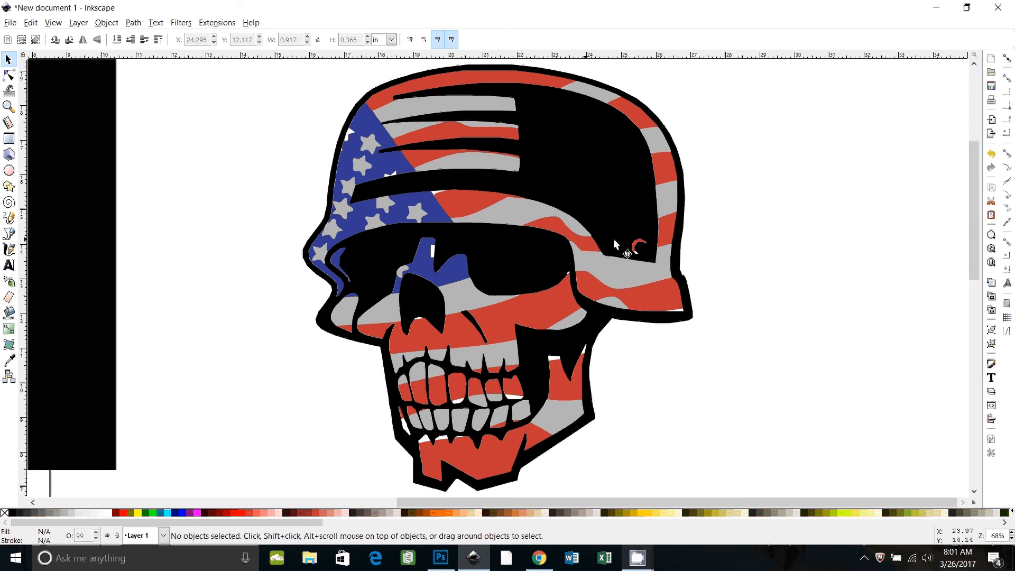
{"action": "mouse_move", "coordinate": [621, 281]}
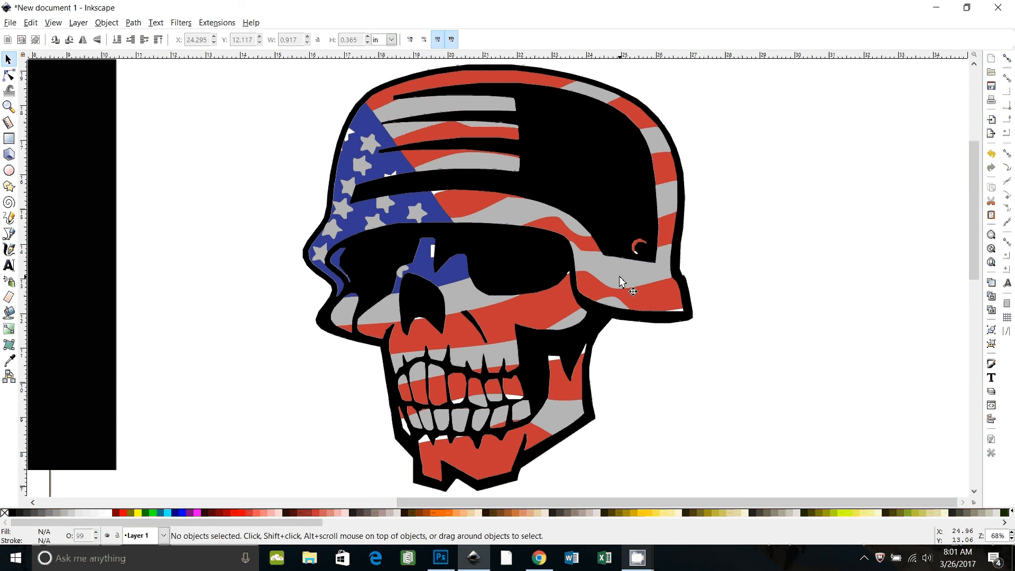
Select every piece sharing the grey fill colour via Select Same > Fill Color
{"action": "left_click", "coordinate": [621, 283]}
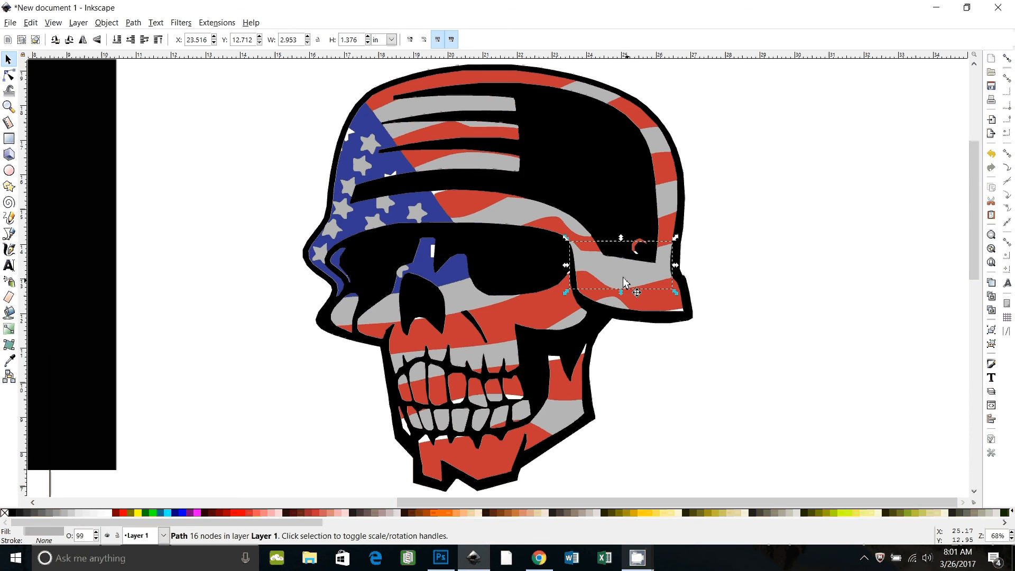
{"action": "mouse_move", "coordinate": [615, 278]}
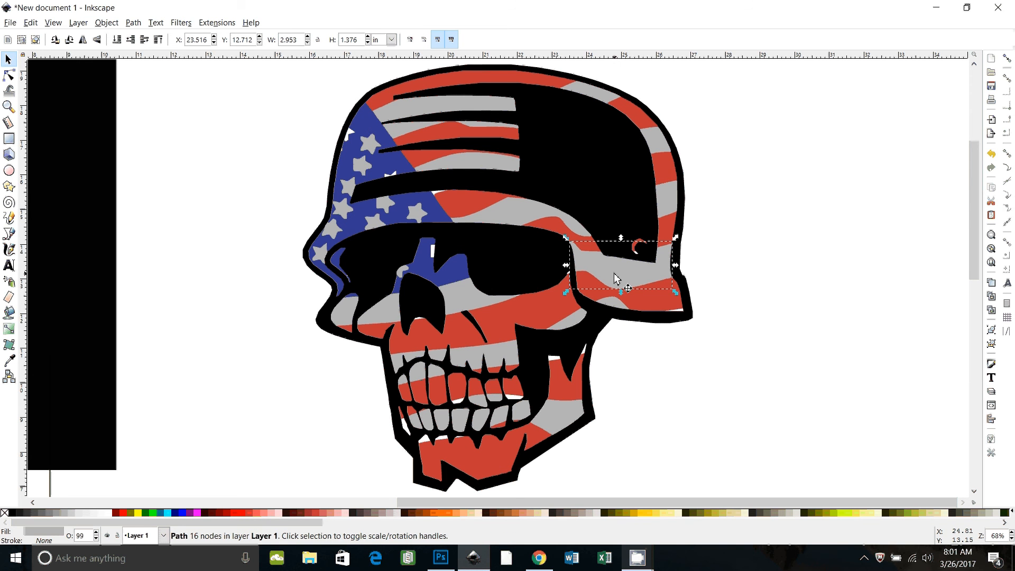
{"action": "right_click", "coordinate": [615, 278]}
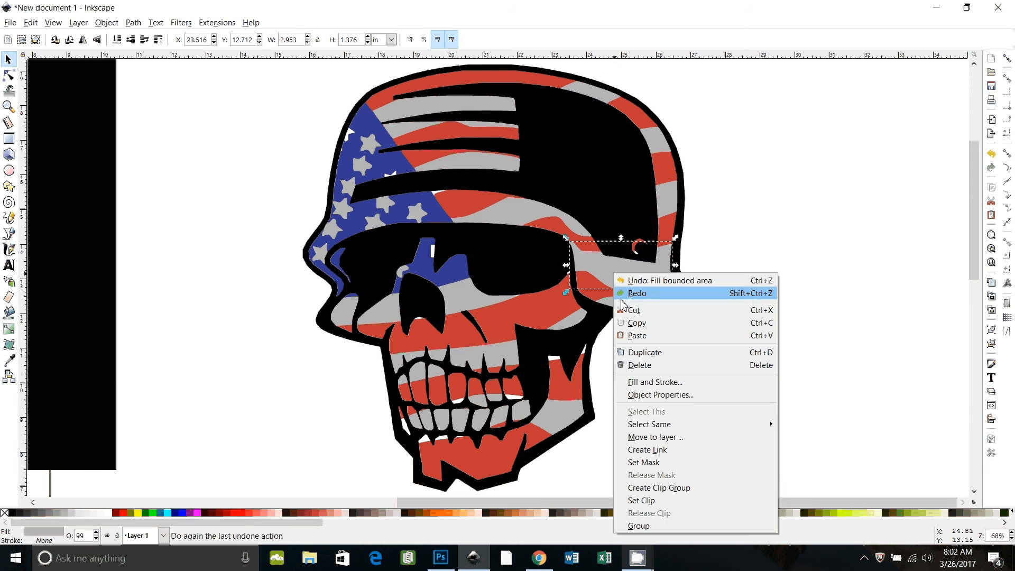
{"action": "mouse_move", "coordinate": [648, 424]}
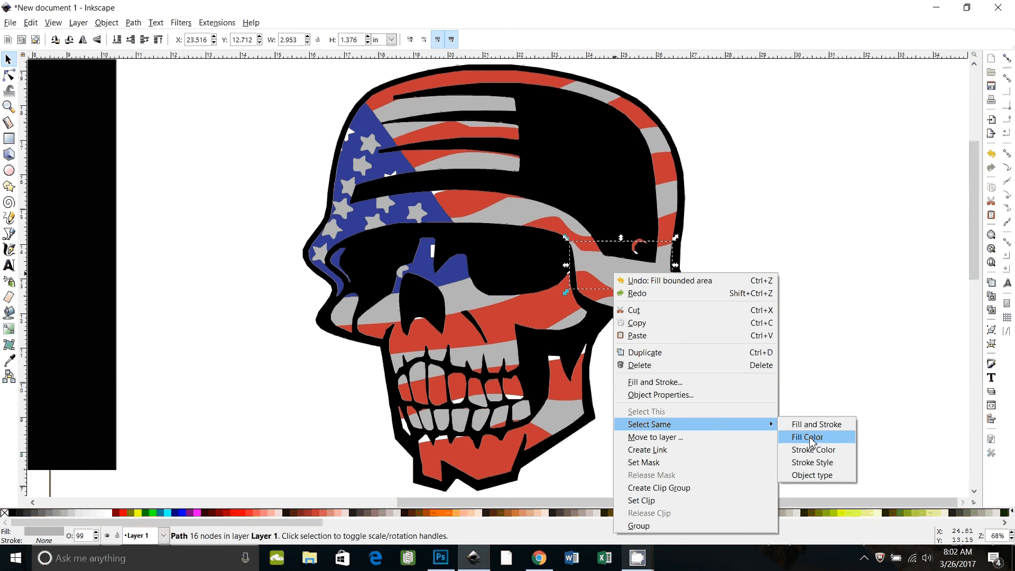
{"action": "left_click", "coordinate": [806, 437]}
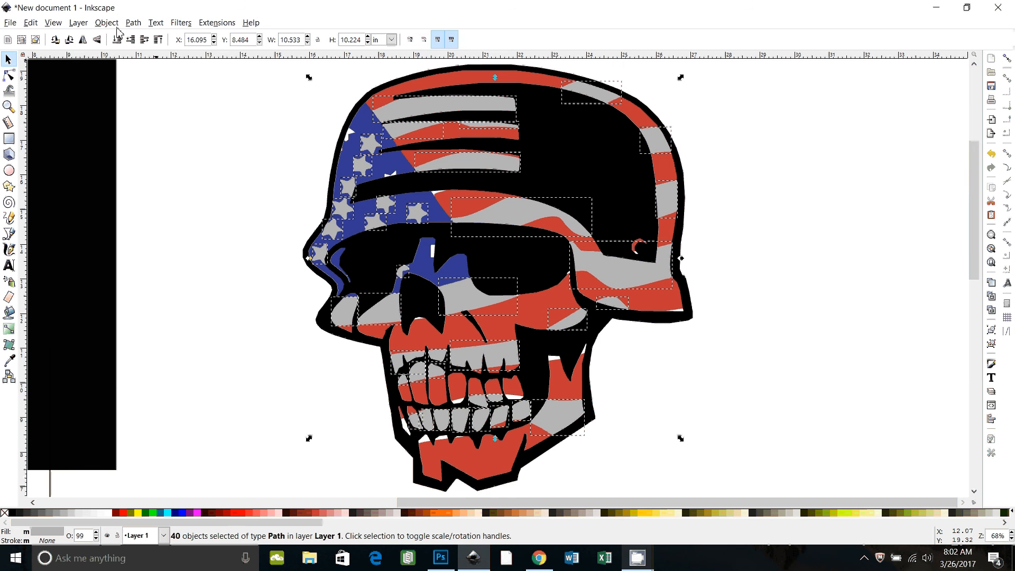
{"action": "left_click", "coordinate": [134, 22]}
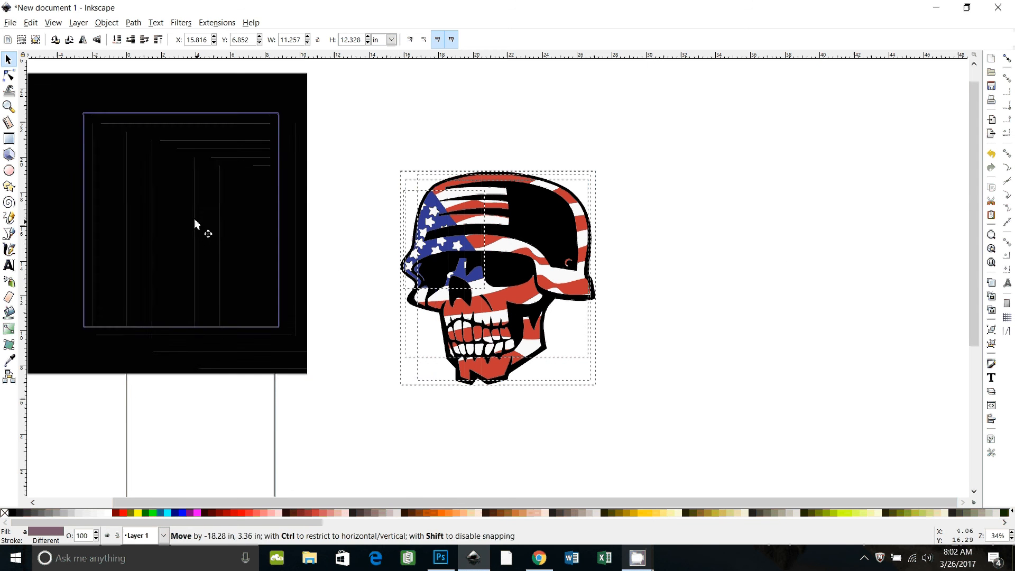
Move the grey pieces off the skull, reposition the blue star field on the helmet, and deselect
{"action": "left_click_drag", "start_coordinate": [496, 276], "coordinate": [391, 223]}
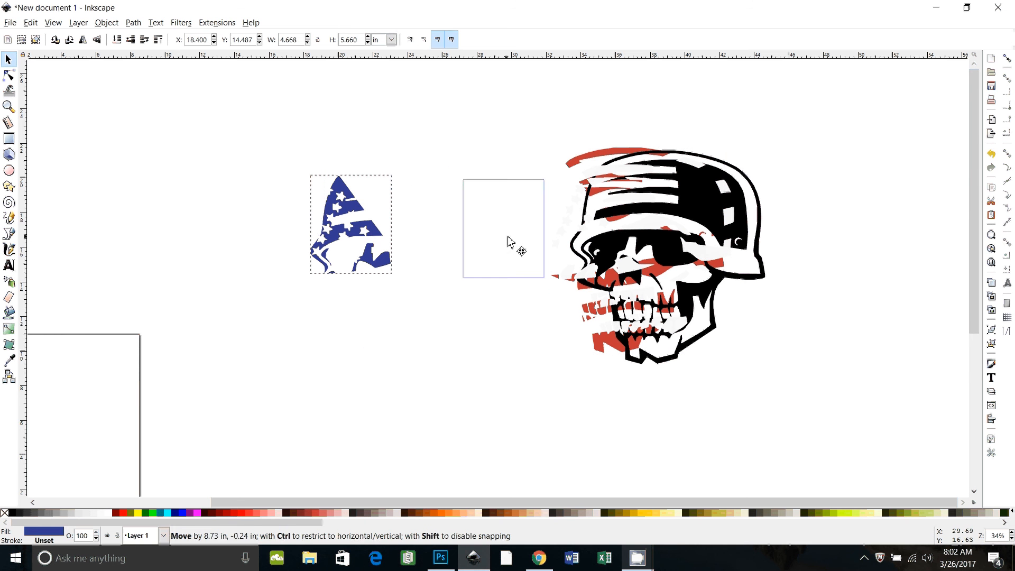
{"action": "left_click_drag", "start_coordinate": [350, 223], "coordinate": [616, 204]}
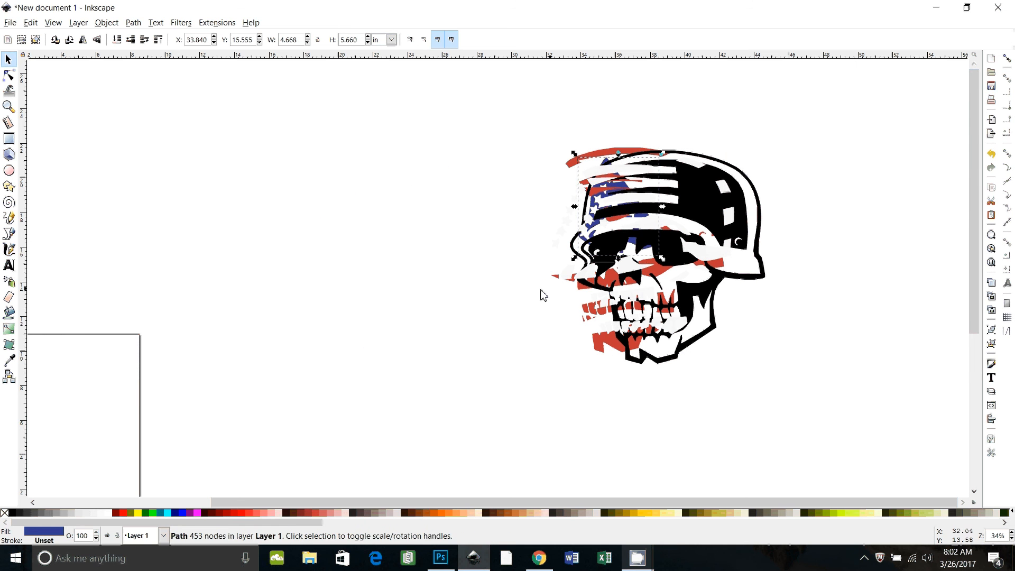
{"action": "left_click_drag", "start_coordinate": [618, 204], "coordinate": [353, 226]}
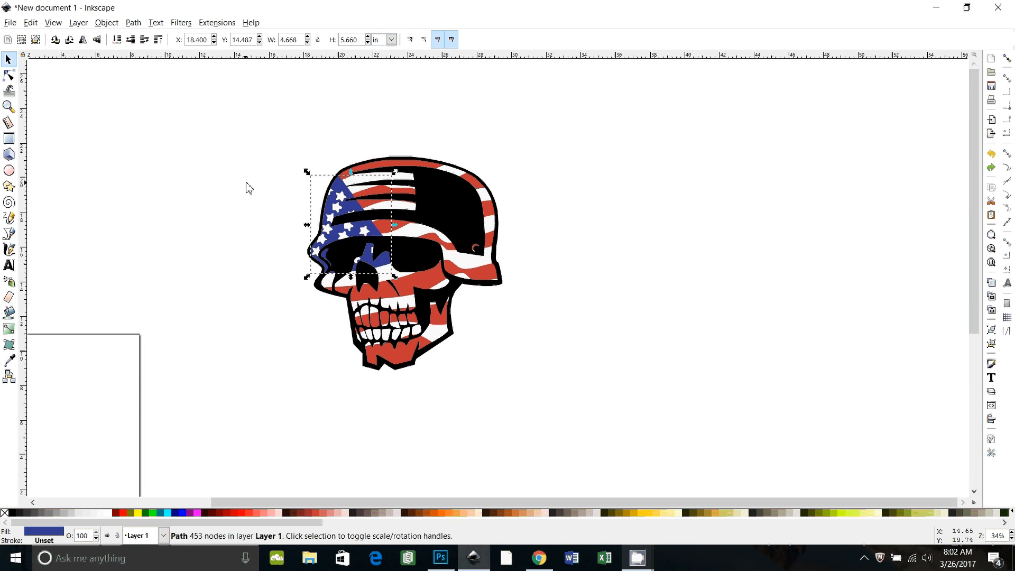
{"action": "left_click", "coordinate": [514, 469]}
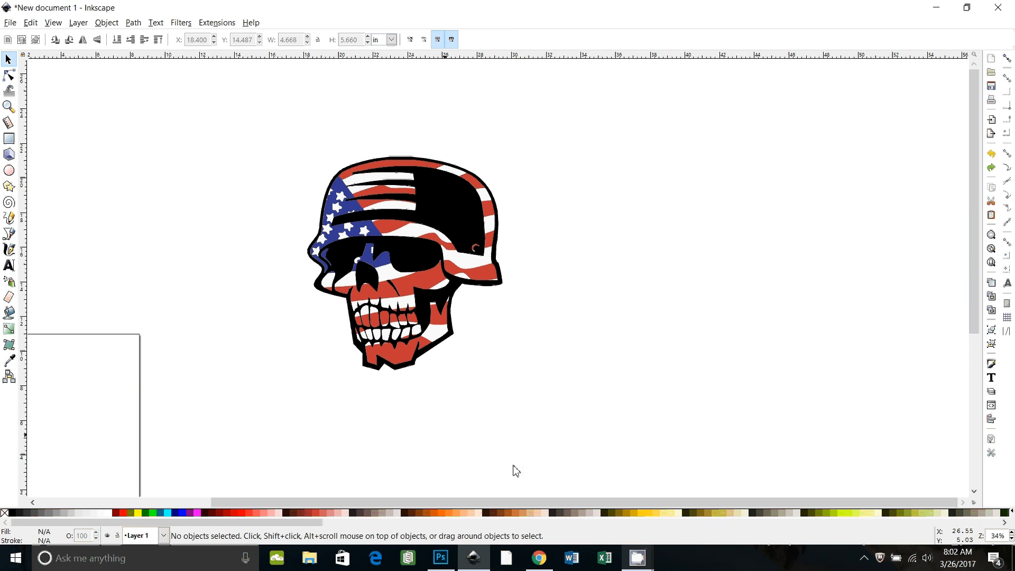
{"action": "mouse_move", "coordinate": [603, 359]}
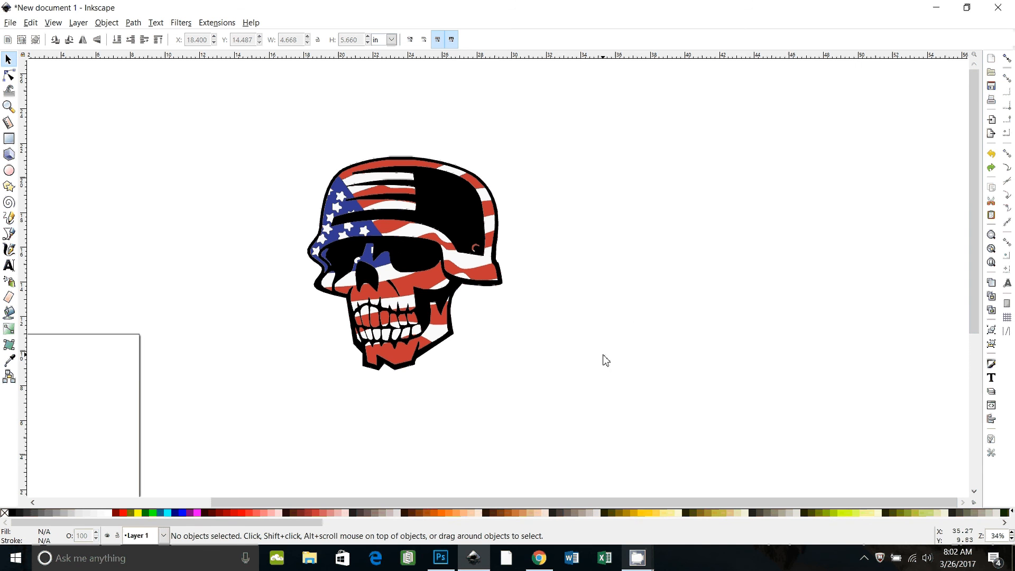
{"action": "mouse_move", "coordinate": [494, 308]}
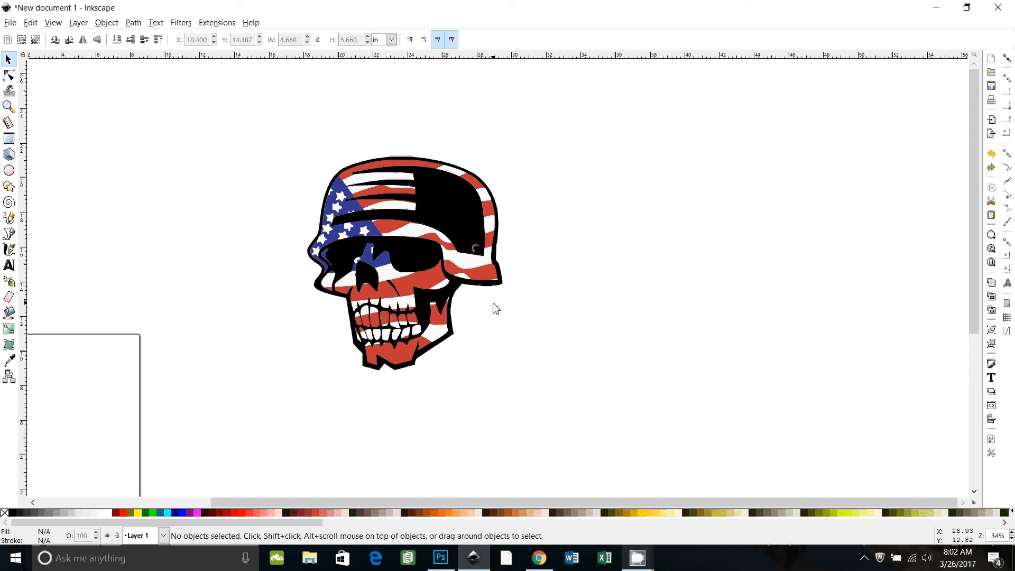